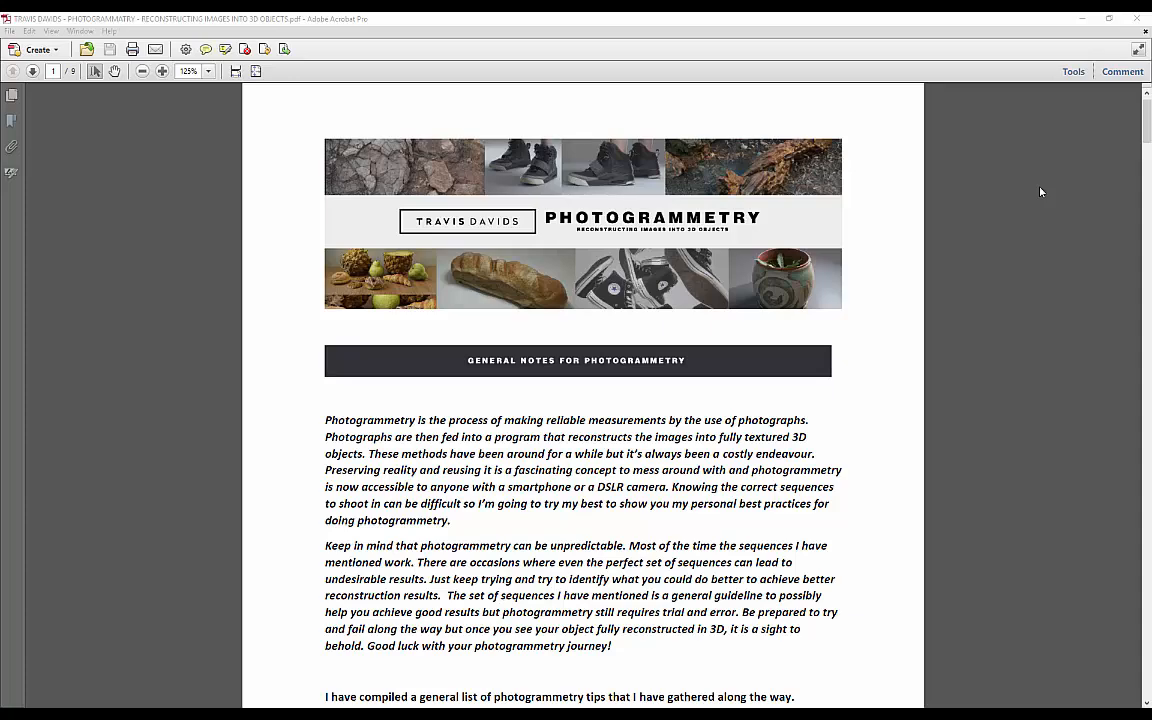
{"action": "scroll", "scroll_direction": "down", "scroll_amount": 3}
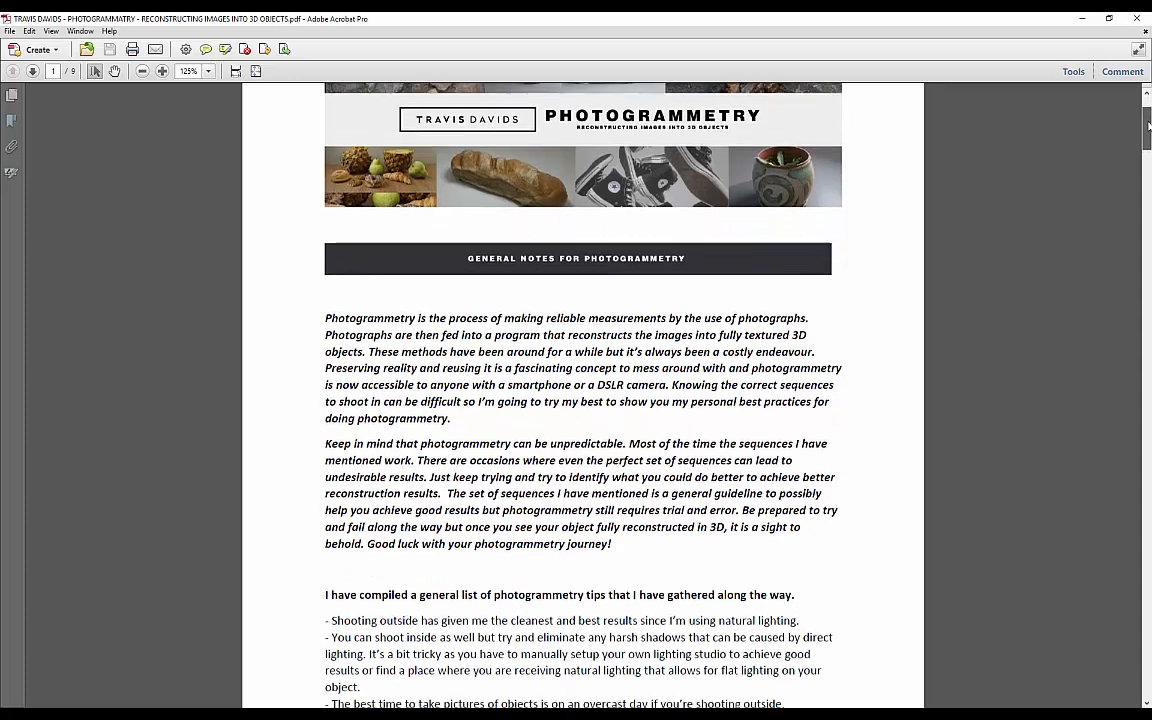
{"action": "scroll", "scroll_direction": "down", "scroll_amount": 3}
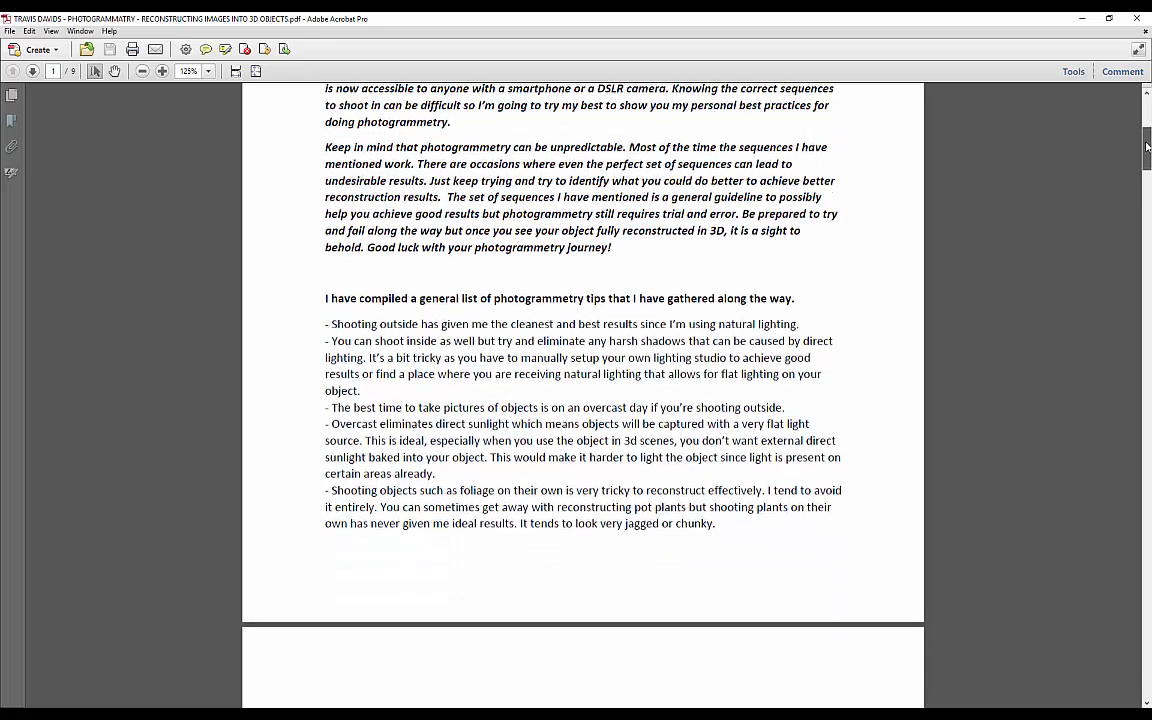
{"action": "scroll", "scroll_direction": "down", "scroll_amount": 3}
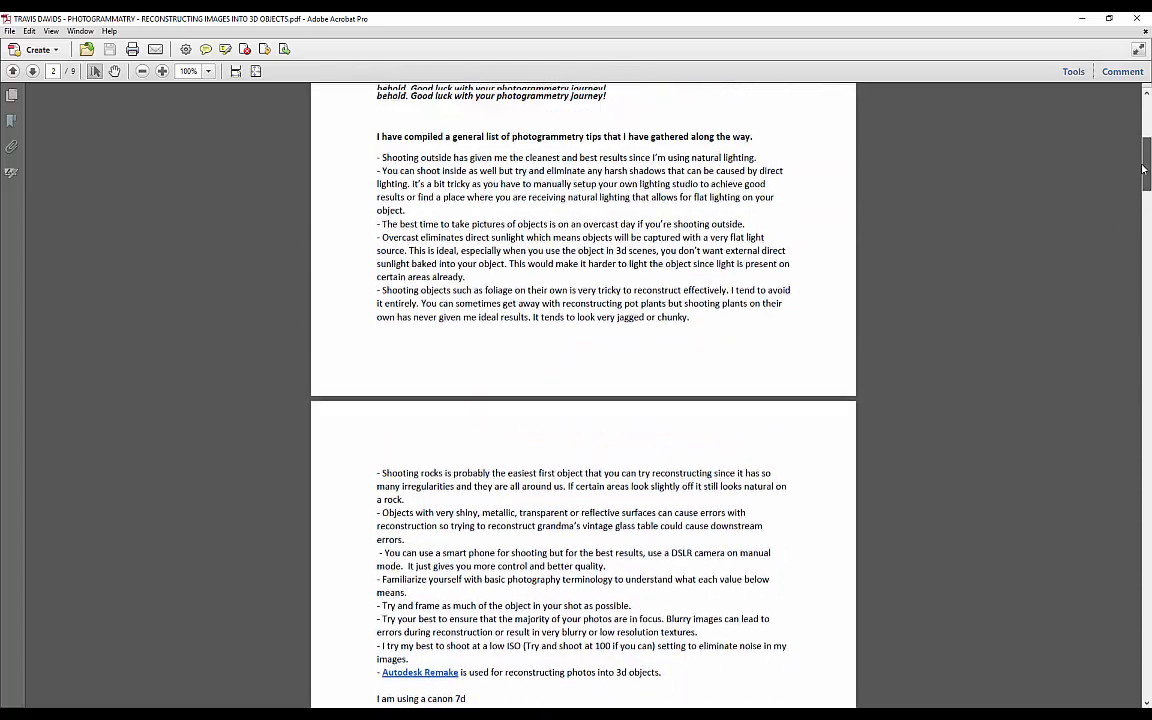
{"action": "scroll", "scroll_direction": "up", "scroll_amount": 3}
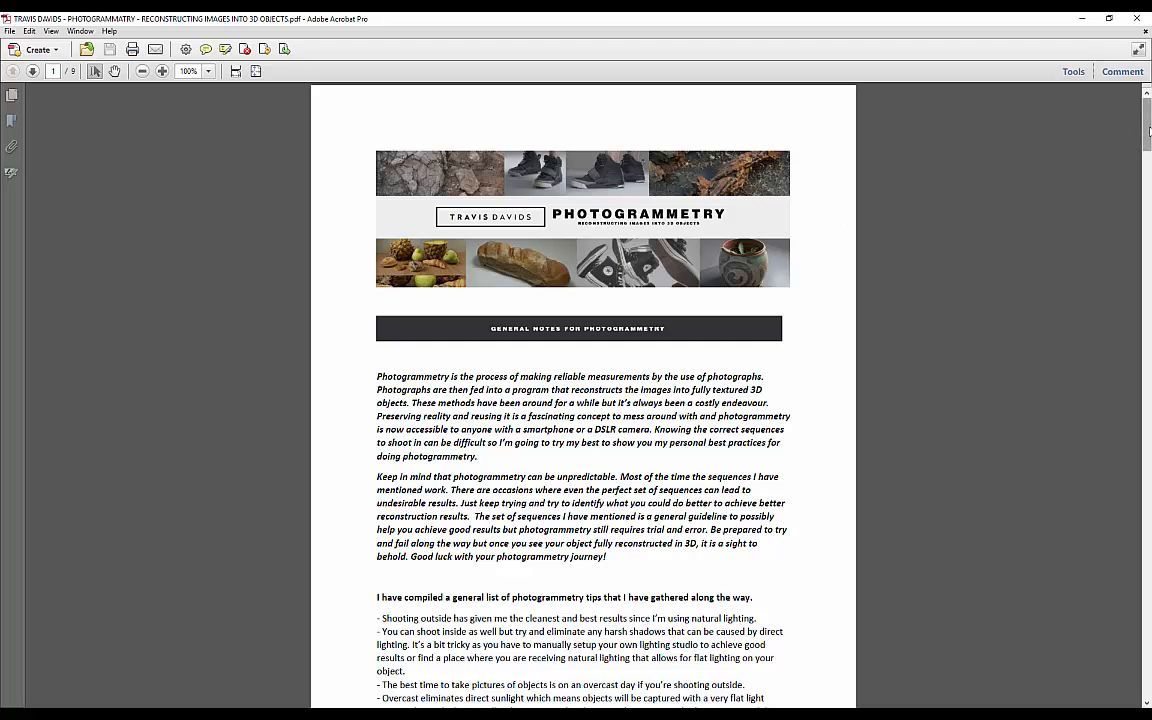
{"action": "scroll", "scroll_direction": "down", "scroll_amount": 3}
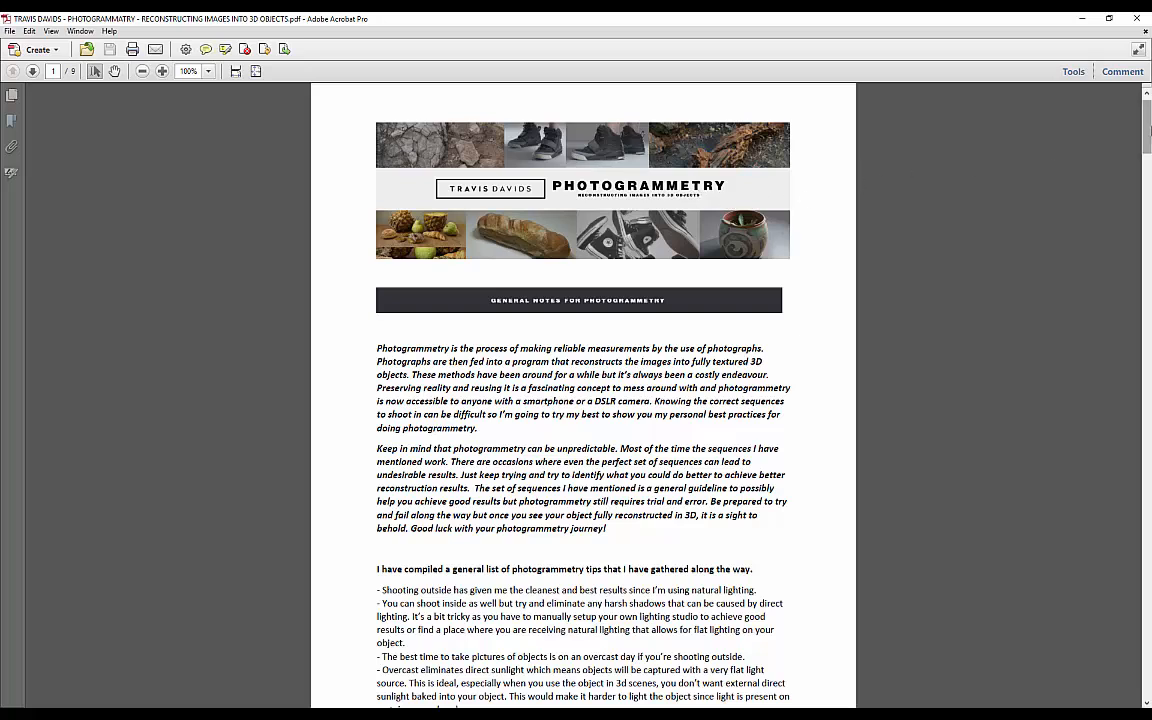
{"action": "mouse_move", "coordinate": [1058, 180]}
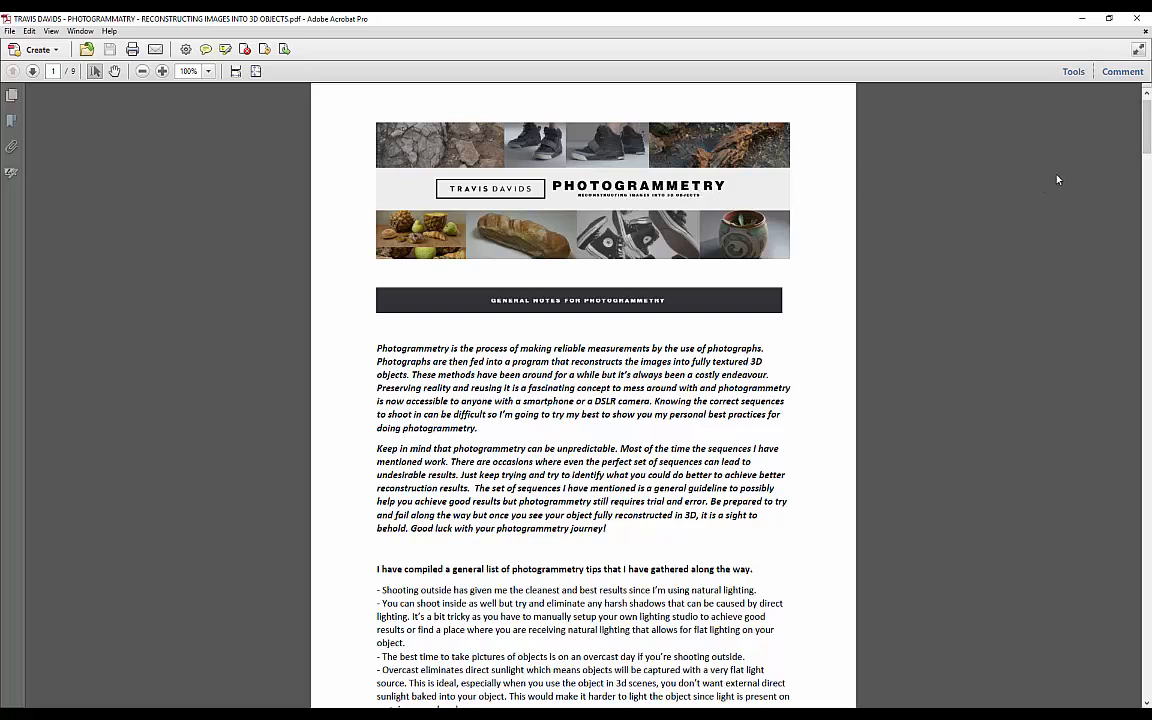
{"action": "mouse_move", "coordinate": [856, 308]}
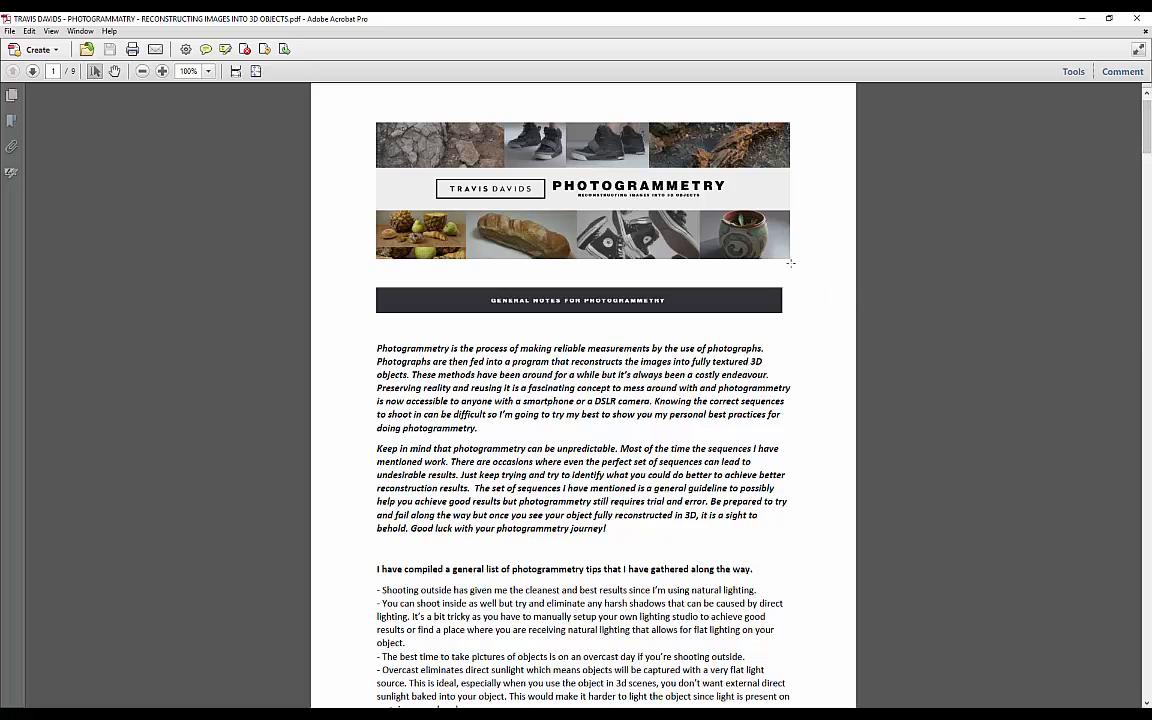
{"action": "scroll", "scroll_direction": "down", "scroll_amount": 3}
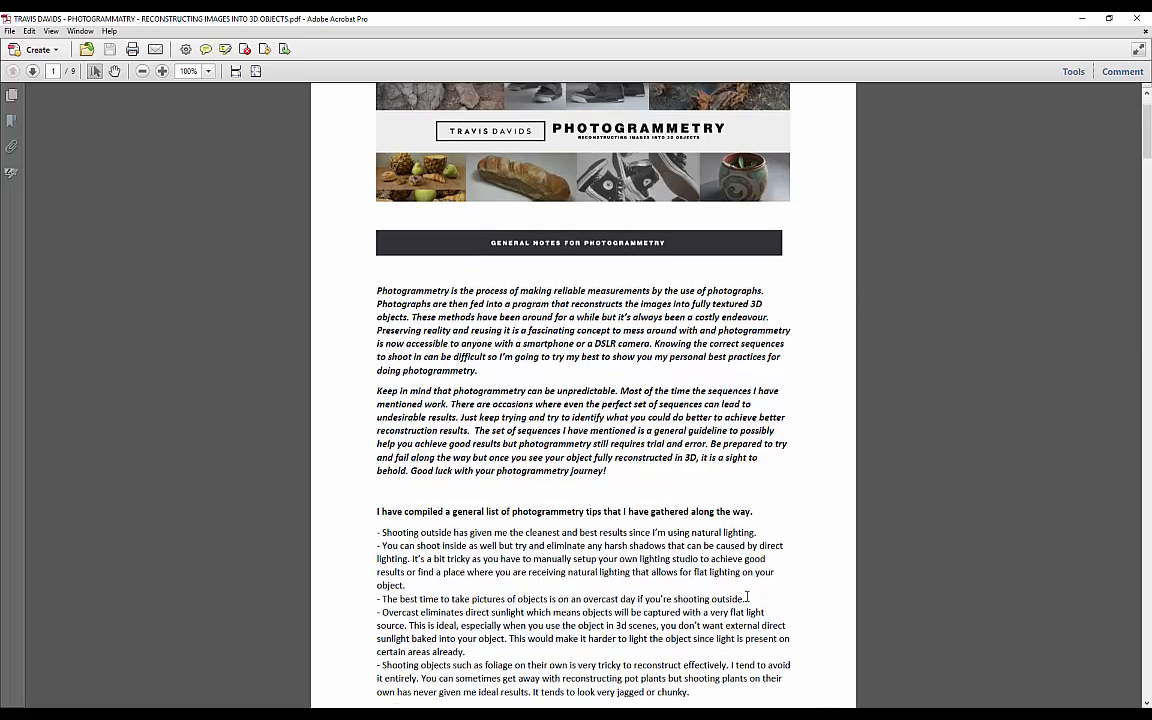
{"action": "scroll", "scroll_direction": "down", "scroll_amount": 3}
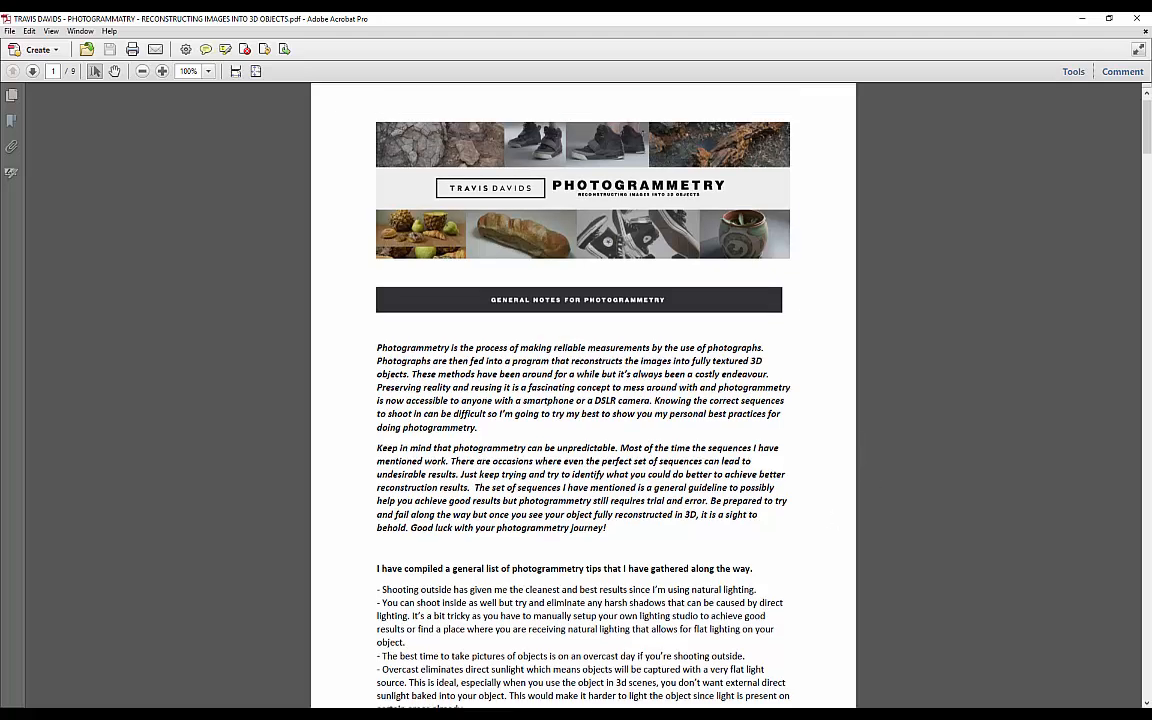
{"action": "scroll", "scroll_direction": "down", "scroll_amount": 3}
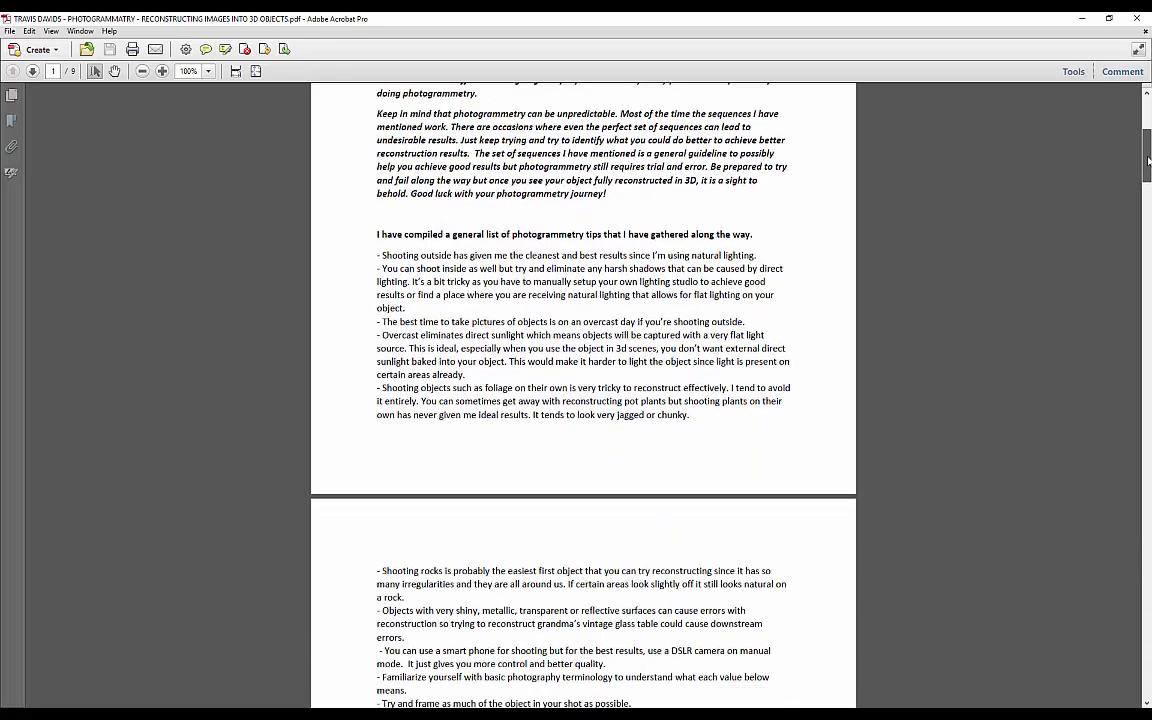
{"action": "scroll", "scroll_direction": "down", "scroll_amount": 3}
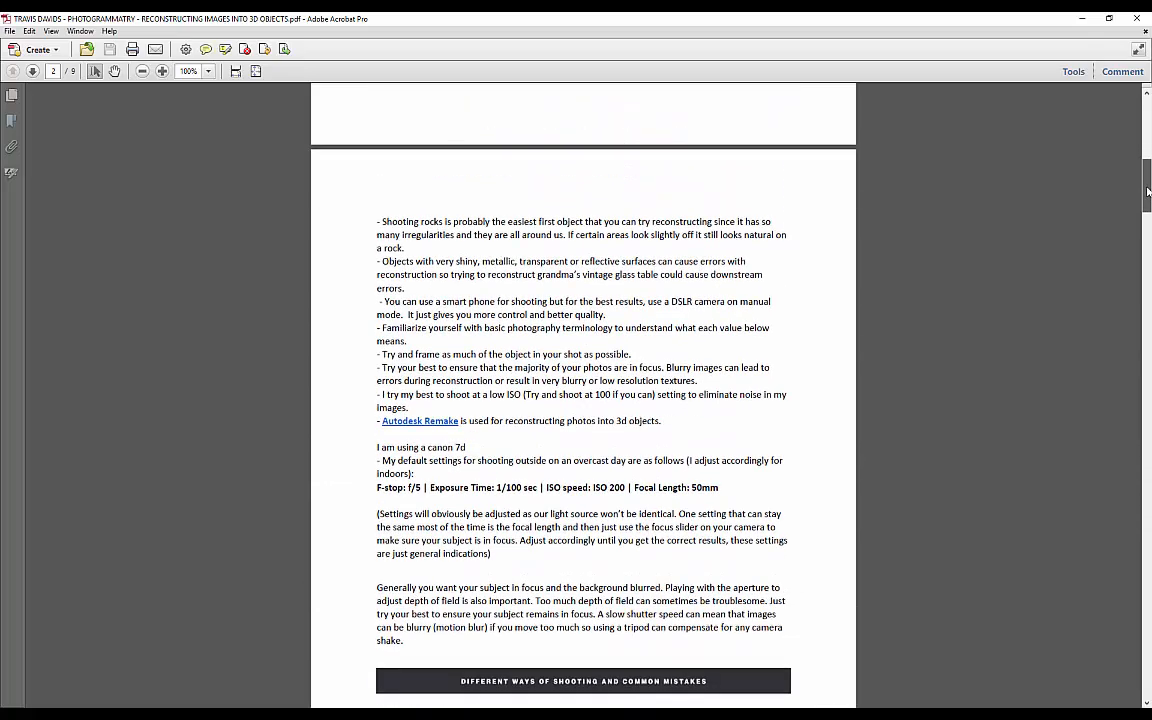
{"action": "scroll", "scroll_direction": "down", "scroll_amount": 3}
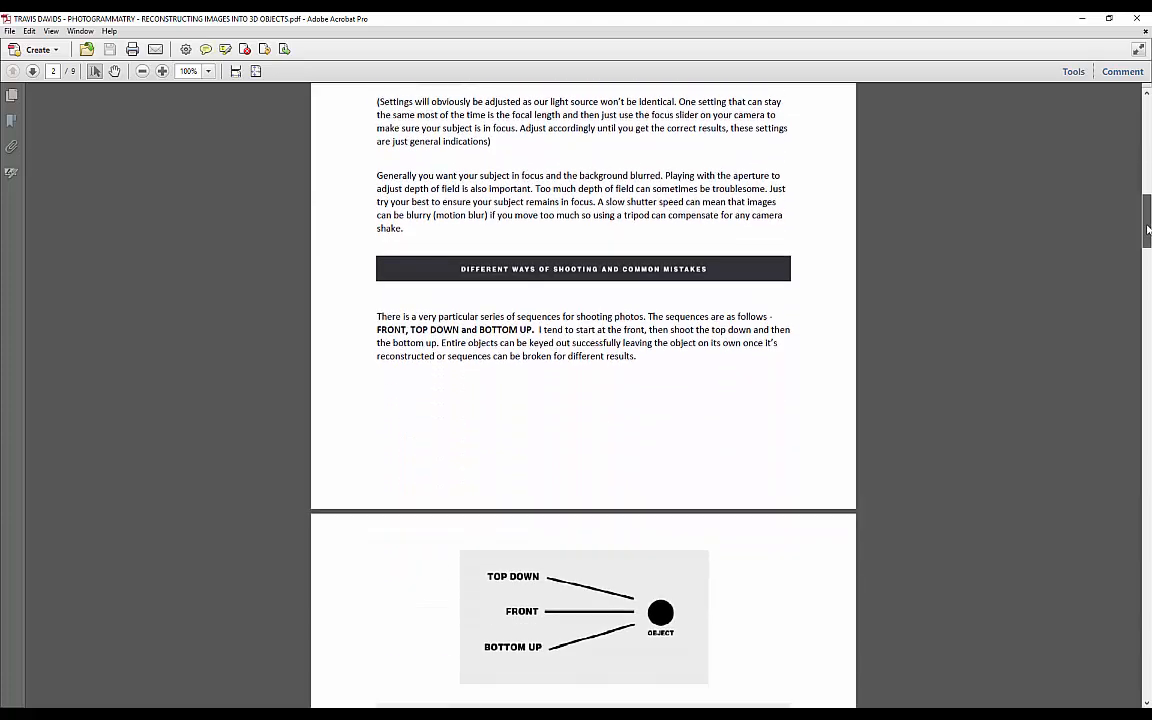
{"action": "scroll", "scroll_direction": "down", "scroll_amount": 3}
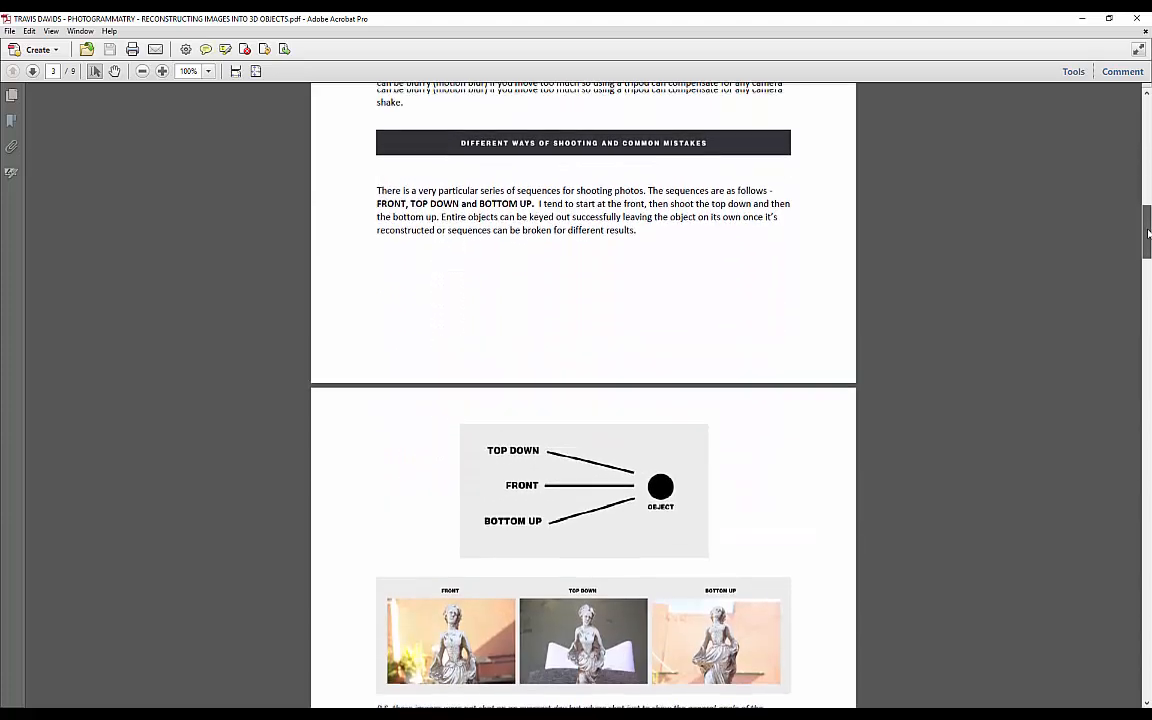
{"action": "scroll", "scroll_direction": "down", "scroll_amount": 3}
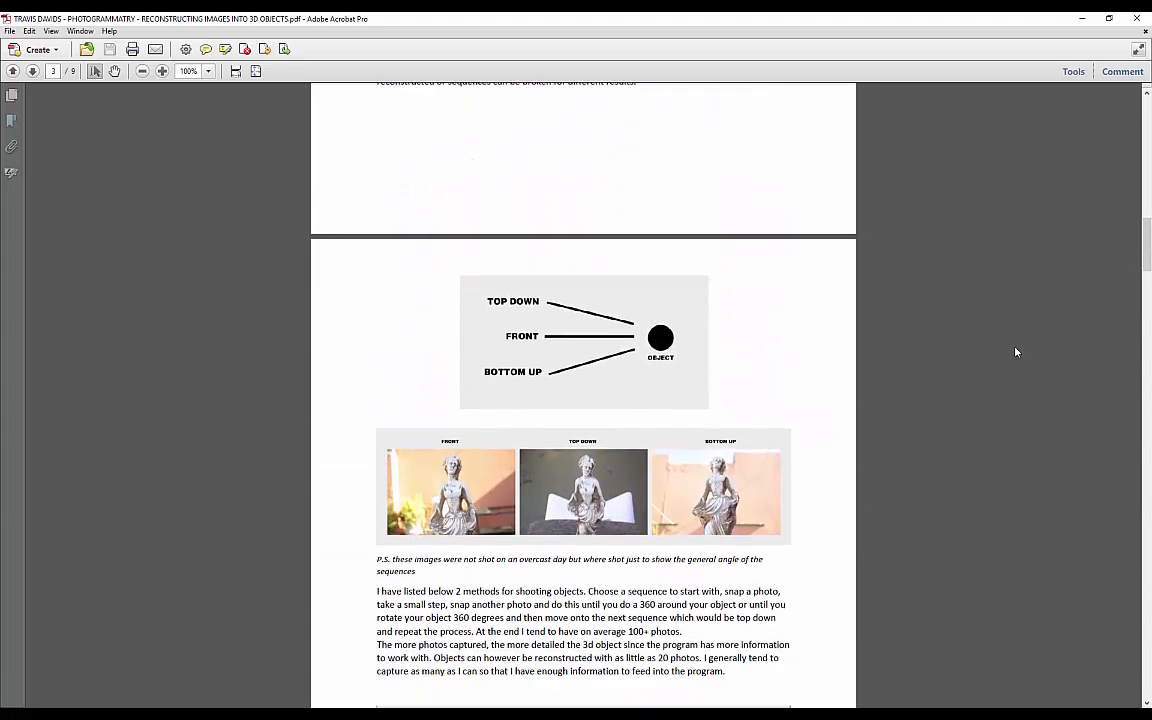
{"action": "scroll", "scroll_direction": "down", "scroll_amount": 3}
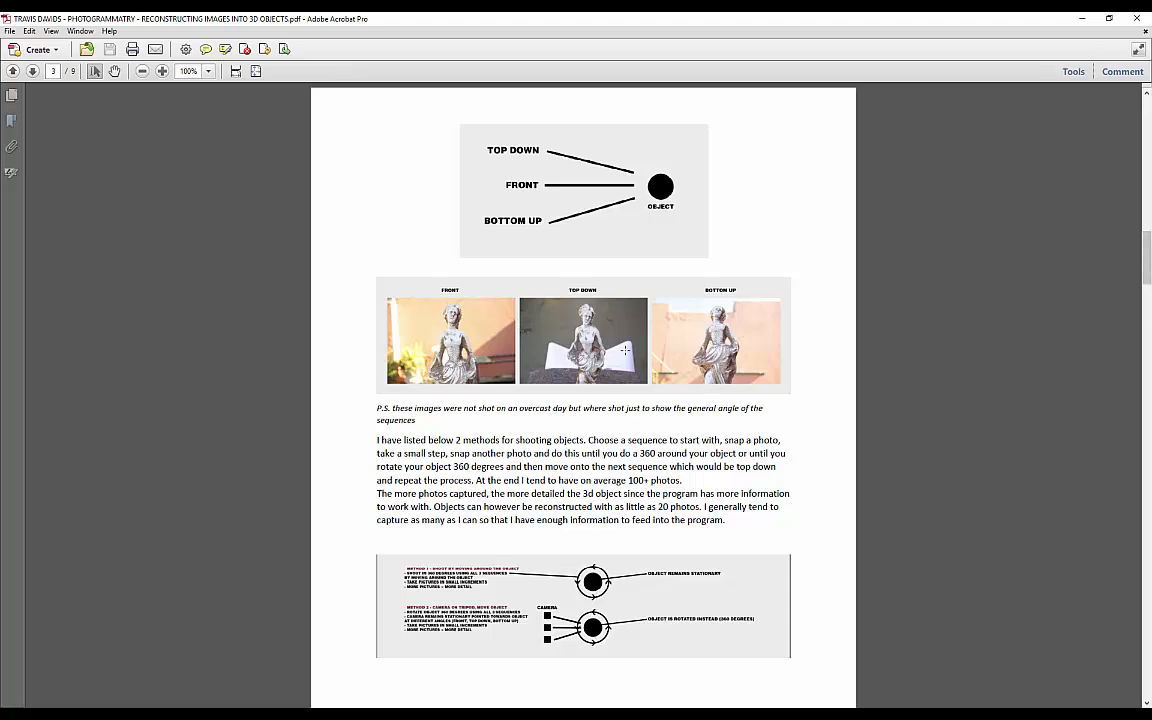
{"action": "scroll", "scroll_direction": "down", "scroll_amount": 3}
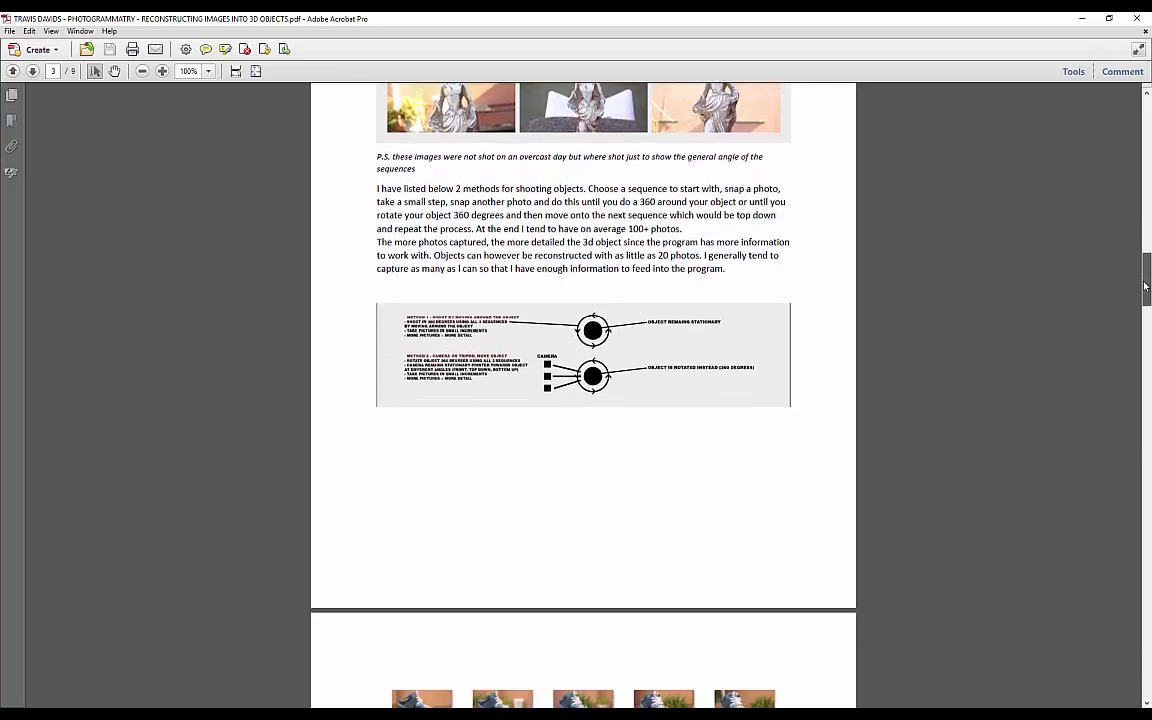
{"action": "scroll", "scroll_direction": "down", "scroll_amount": 3}
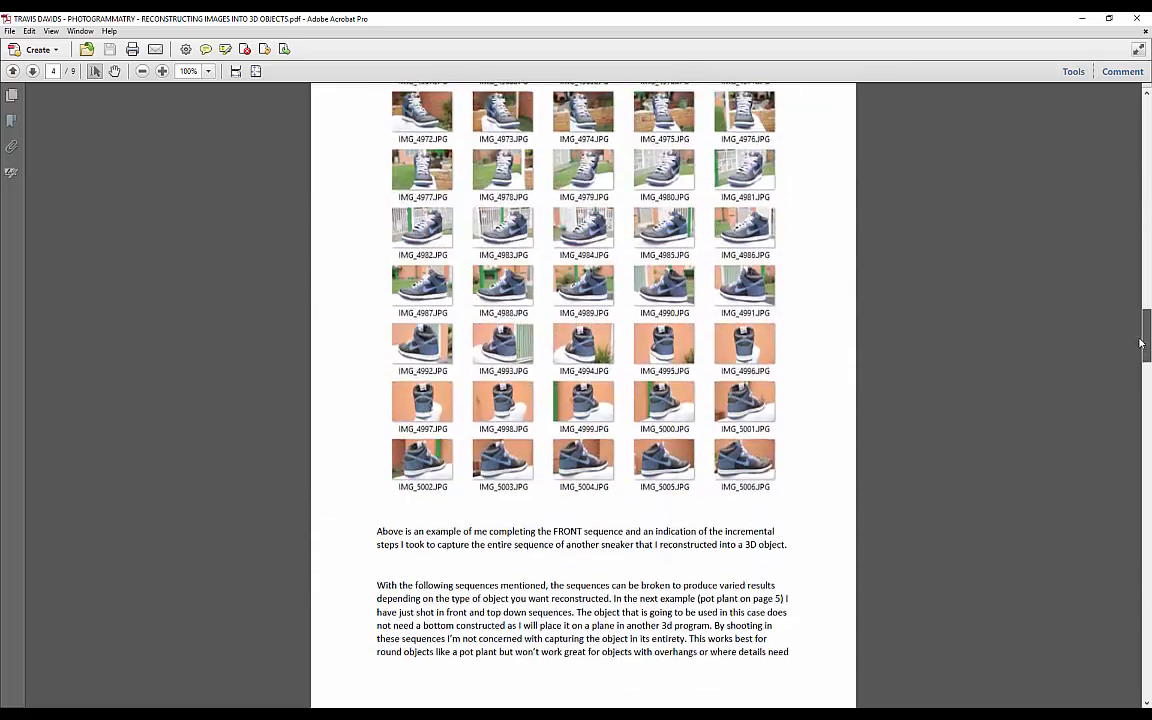
{"action": "scroll", "scroll_direction": "down", "scroll_amount": 3}
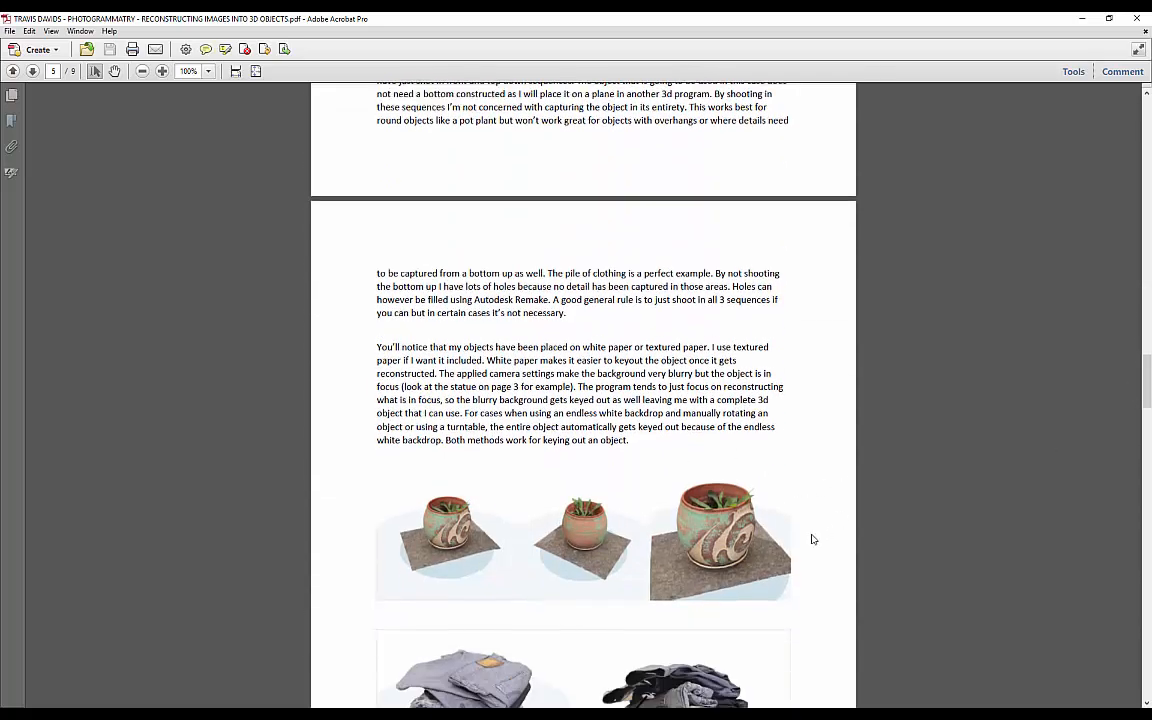
{"action": "scroll", "scroll_direction": "down", "scroll_amount": 3}
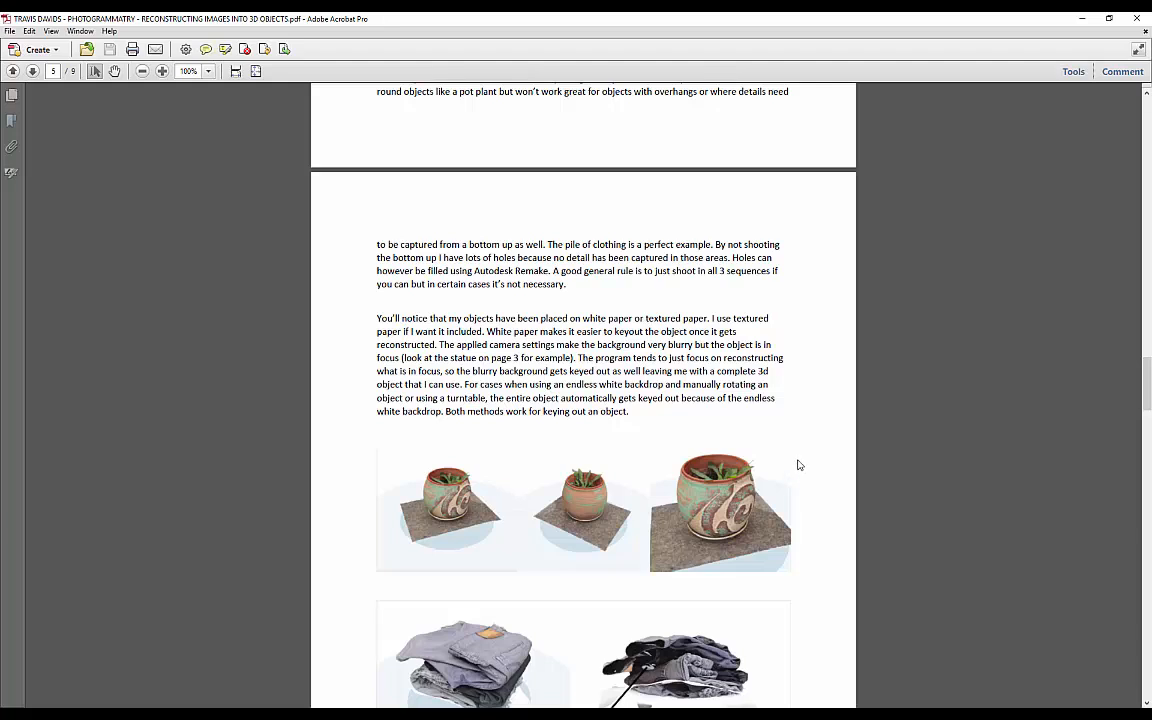
{"action": "scroll", "scroll_direction": "down", "scroll_amount": 3}
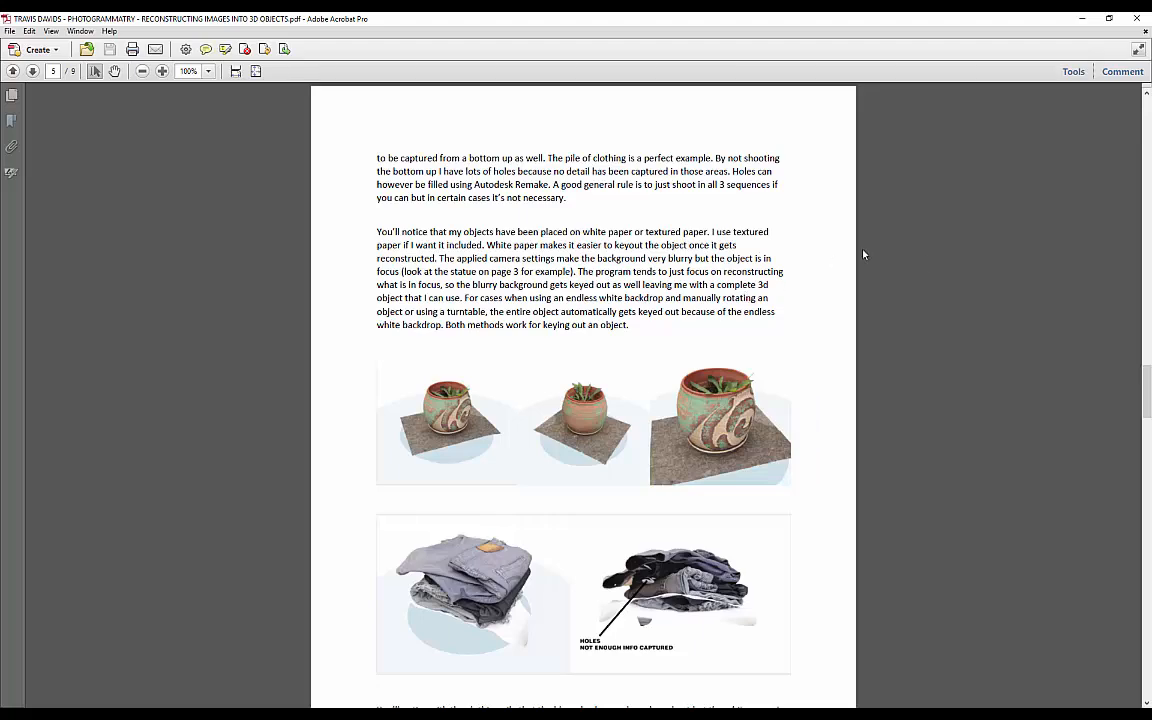
{"action": "scroll", "scroll_direction": "down", "scroll_amount": 3}
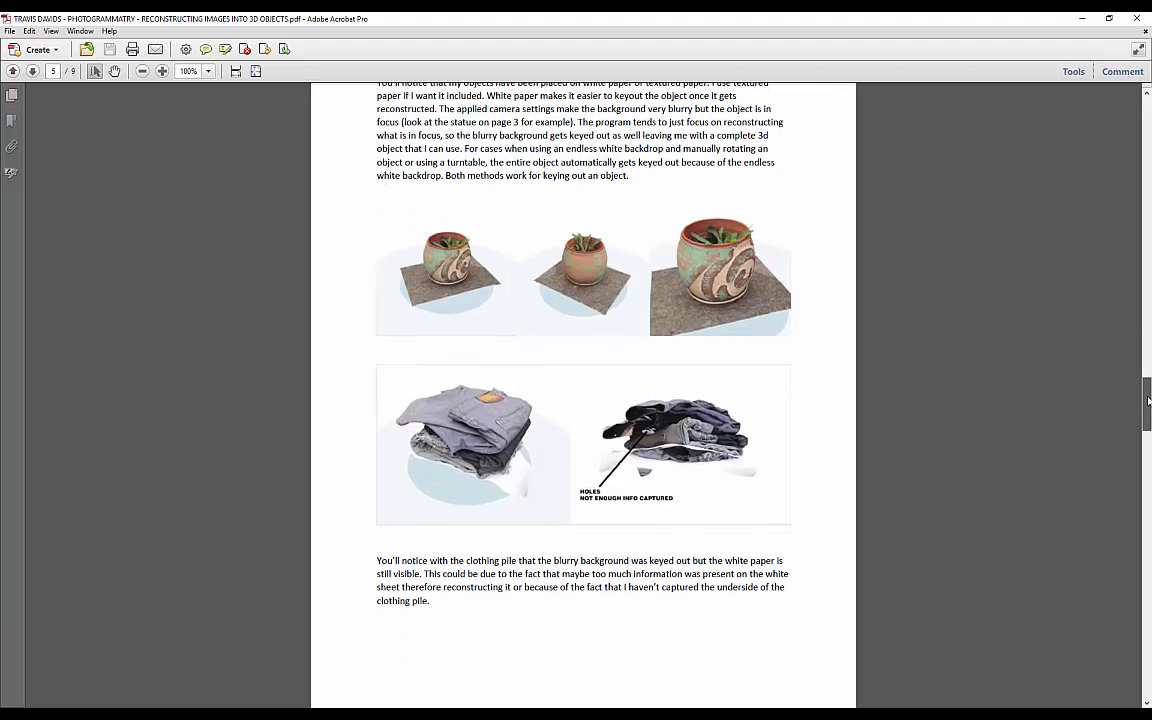
{"action": "scroll", "scroll_direction": "down", "scroll_amount": 3}
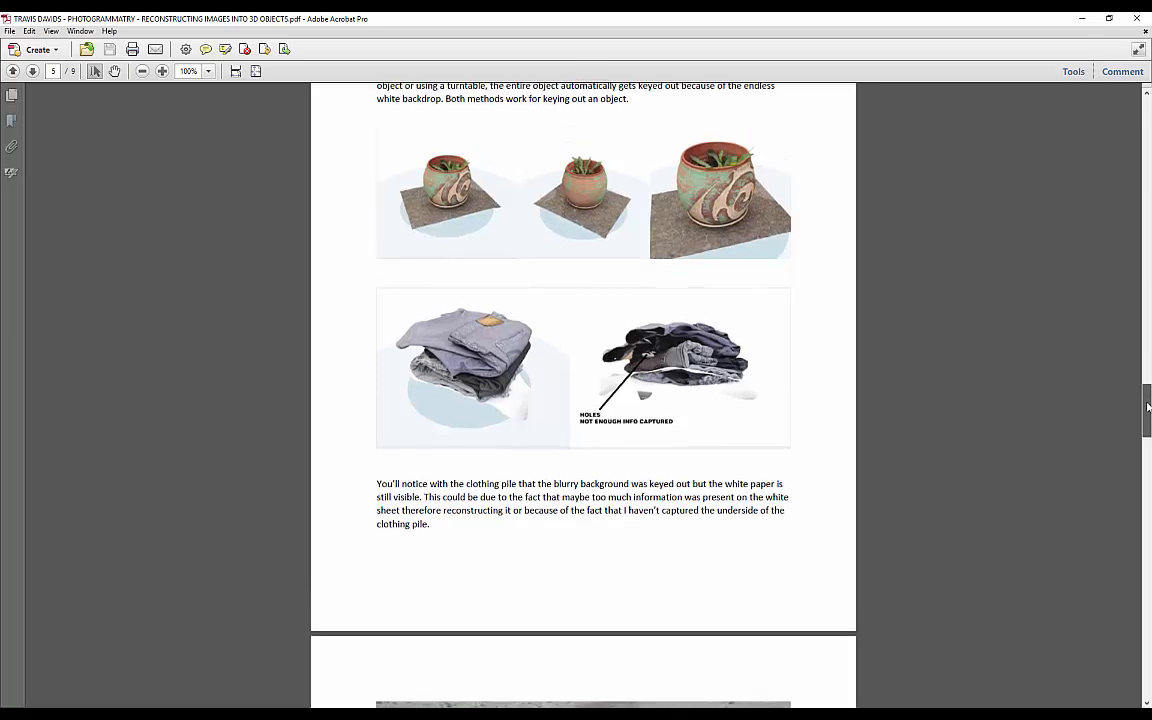
{"action": "scroll", "scroll_direction": "down", "scroll_amount": 3}
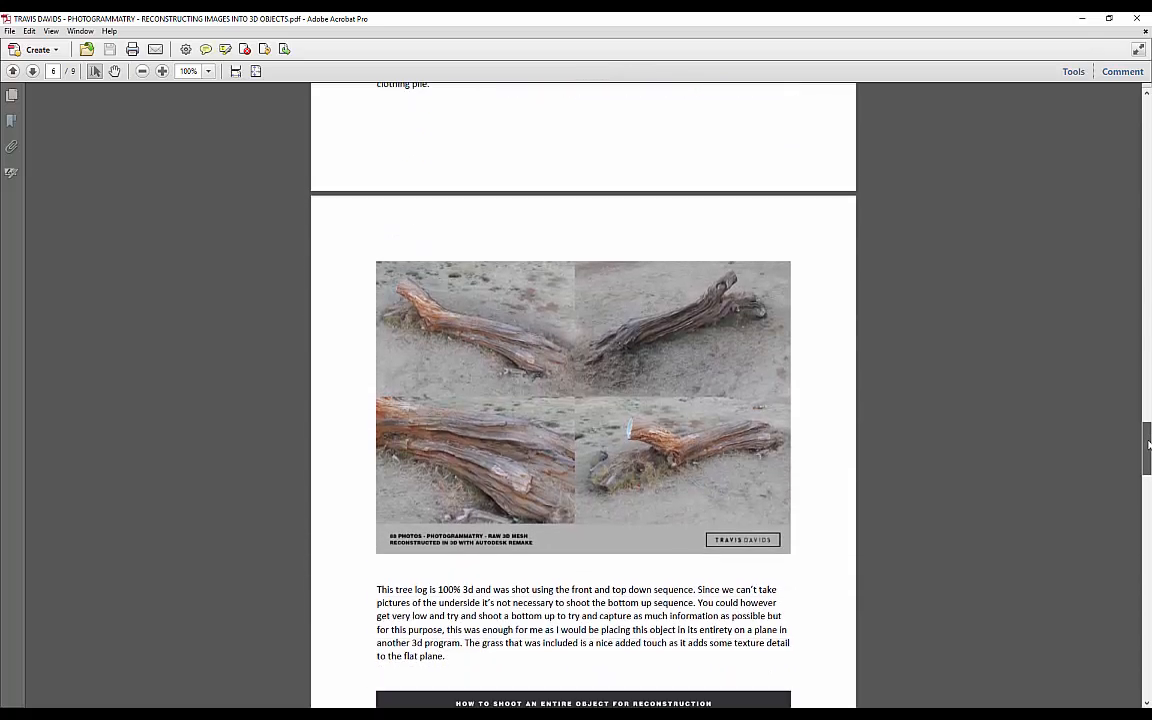
{"action": "scroll", "scroll_direction": "down", "scroll_amount": 3}
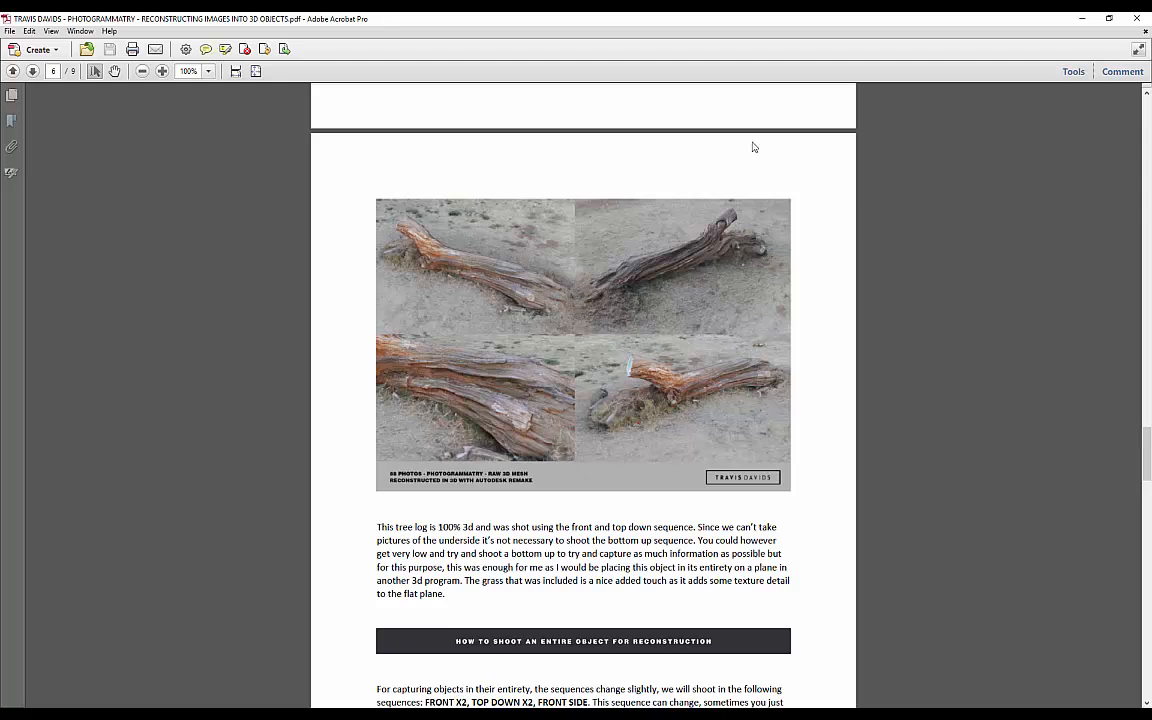
{"action": "scroll", "scroll_direction": "down", "scroll_amount": 3}
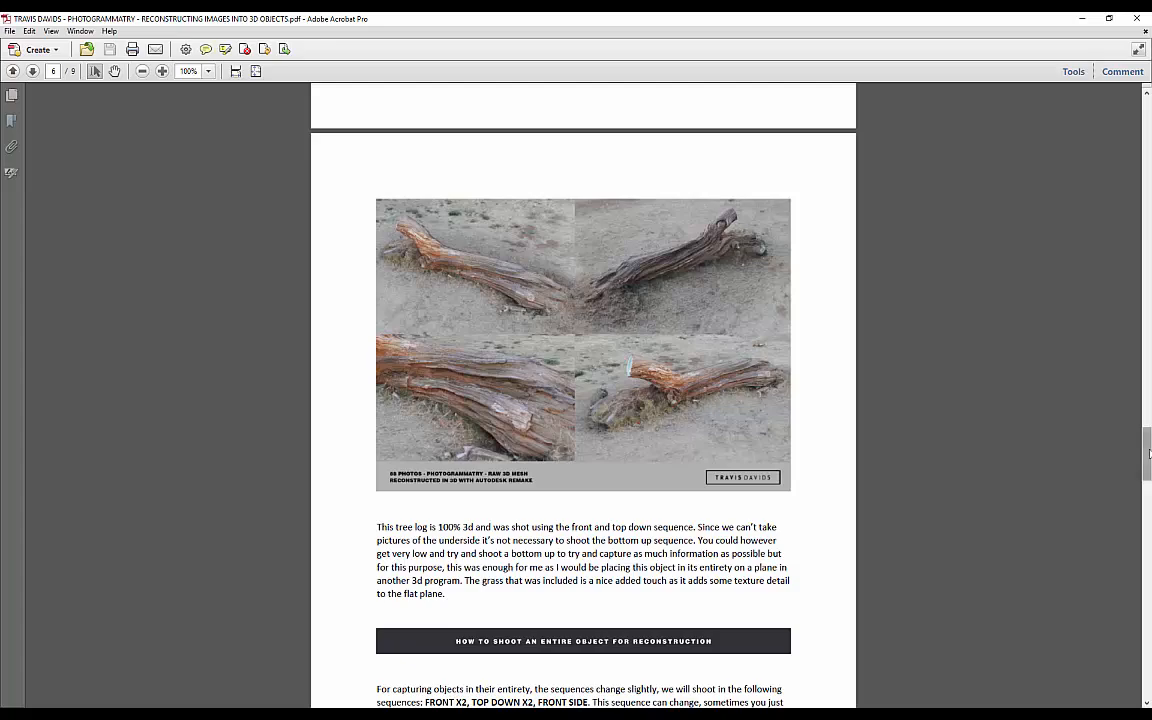
{"action": "scroll", "scroll_direction": "down", "scroll_amount": 3}
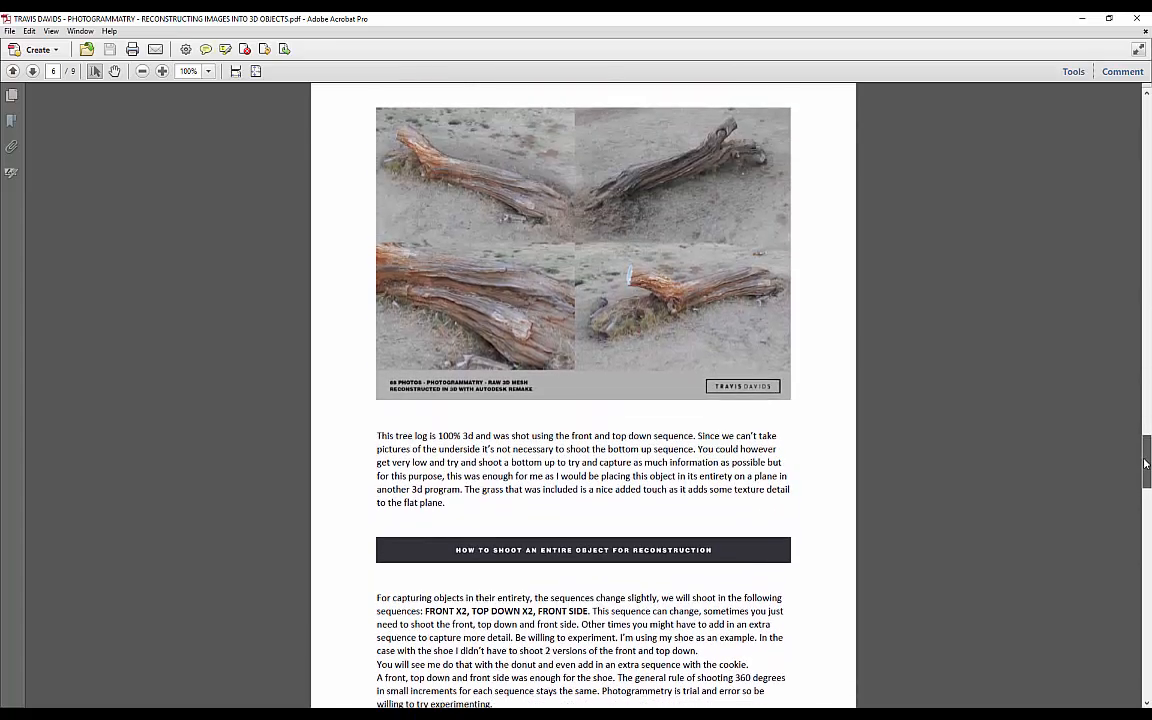
{"action": "scroll", "scroll_direction": "down", "scroll_amount": 3}
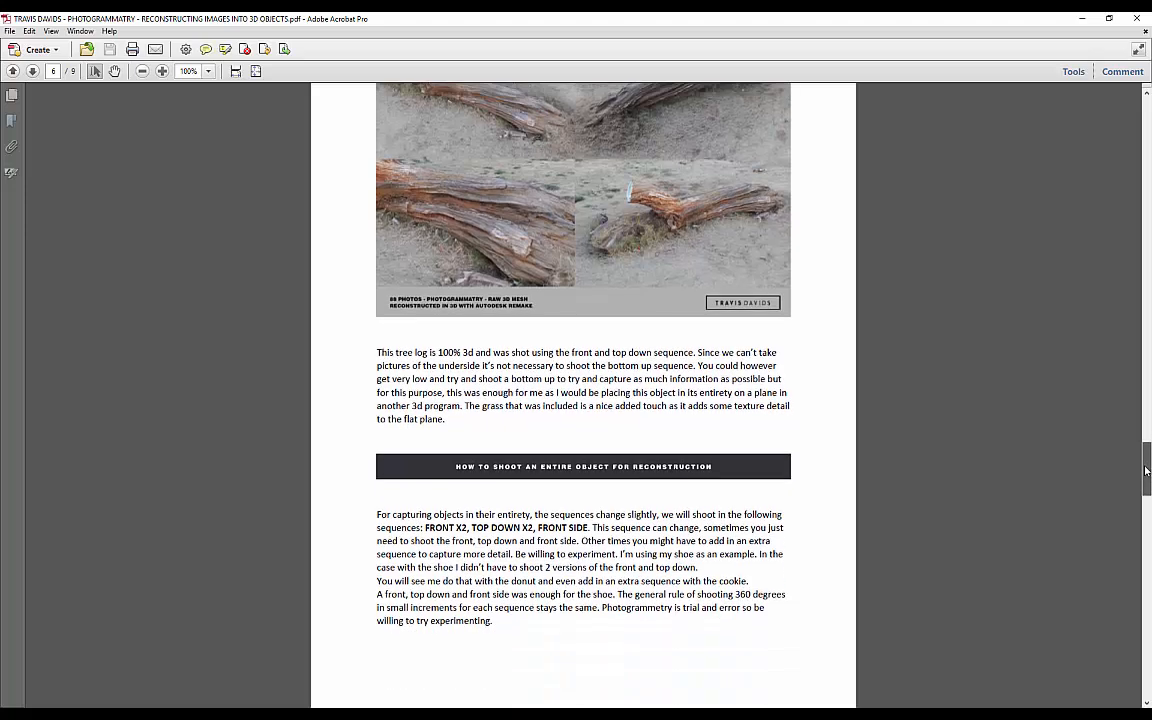
{"action": "scroll", "scroll_direction": "down", "scroll_amount": 3}
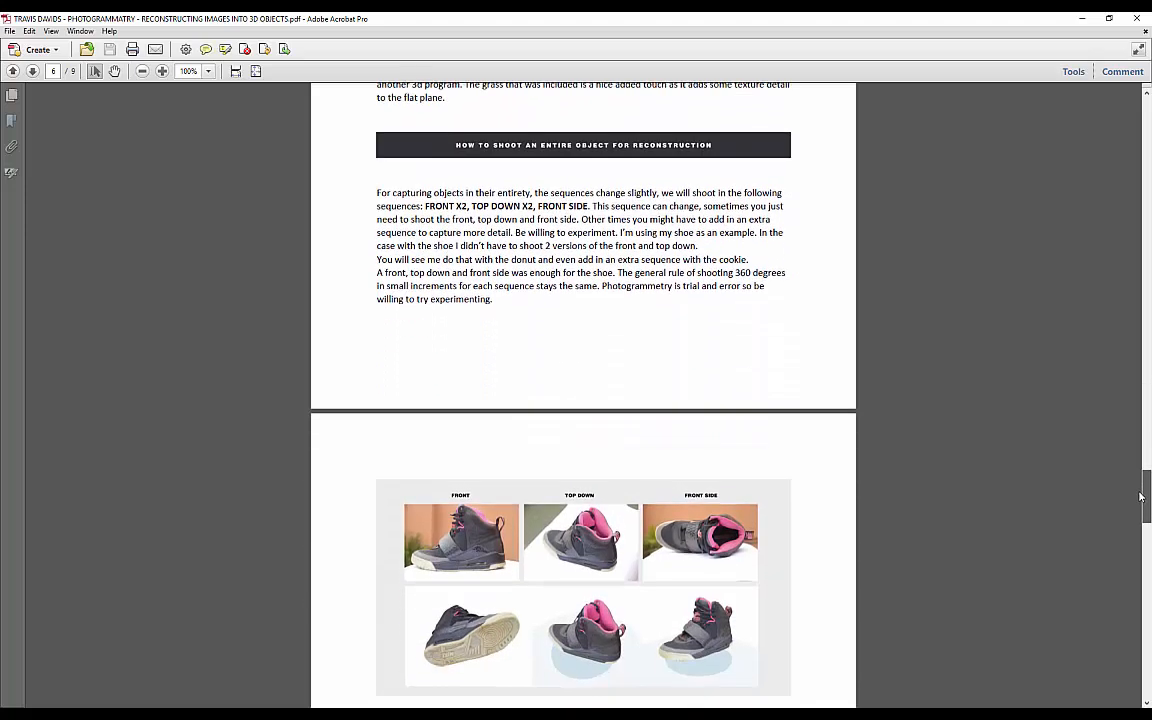
{"action": "scroll", "scroll_direction": "down", "scroll_amount": 3}
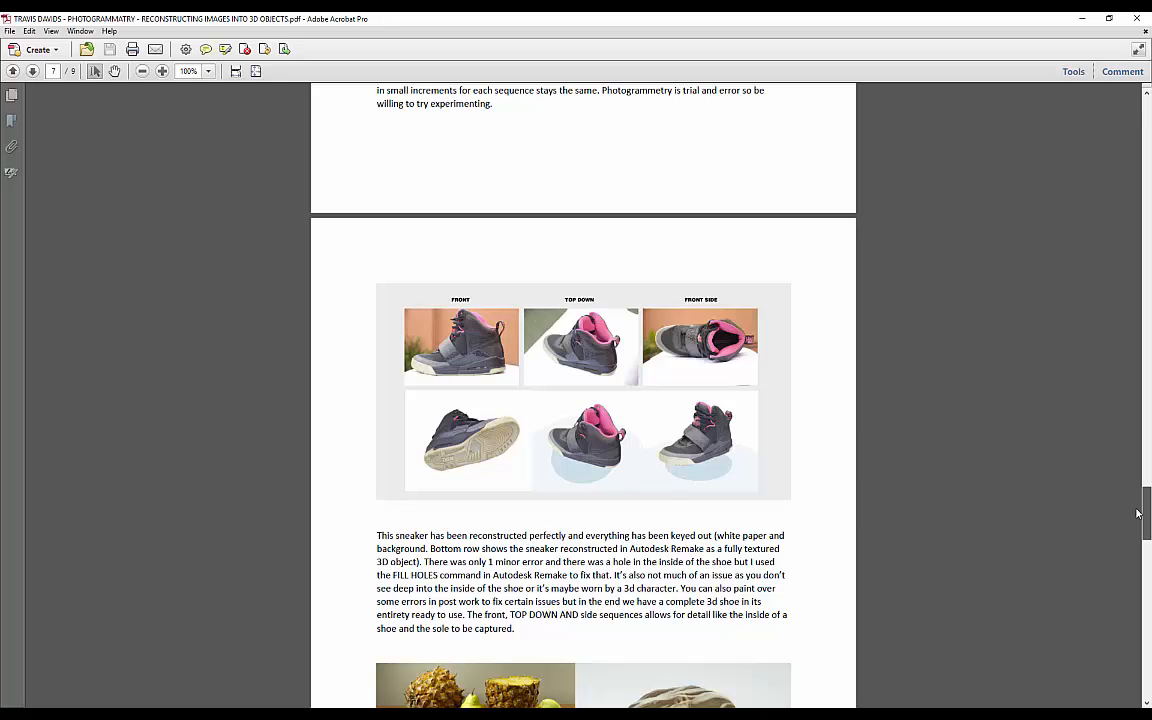
{"action": "scroll", "scroll_direction": "down", "scroll_amount": 3}
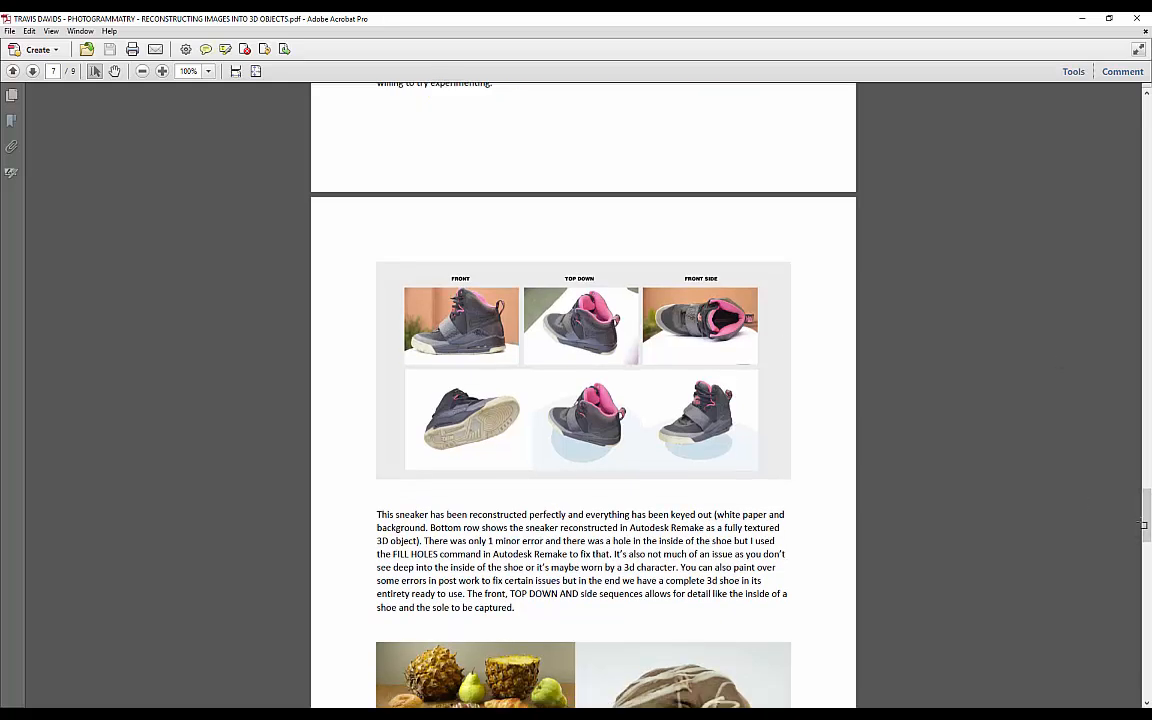
{"action": "scroll", "scroll_direction": "down", "scroll_amount": 3}
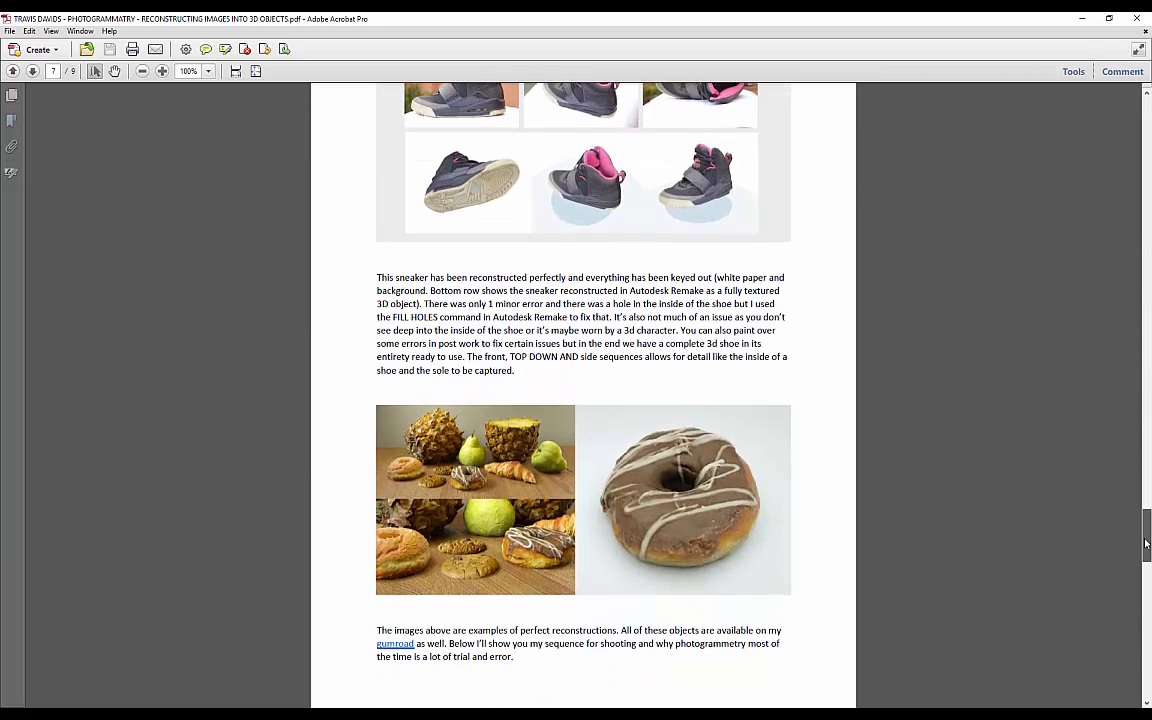
{"action": "scroll", "scroll_direction": "down", "scroll_amount": 3}
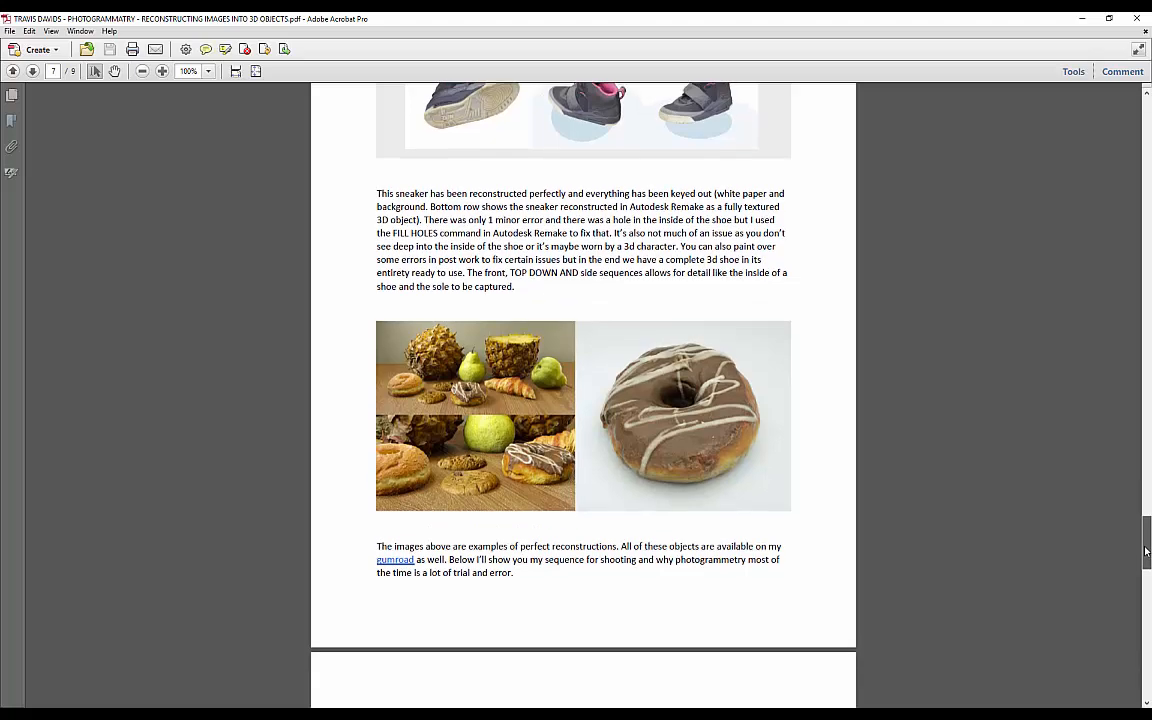
{"action": "scroll", "scroll_direction": "down", "scroll_amount": 3}
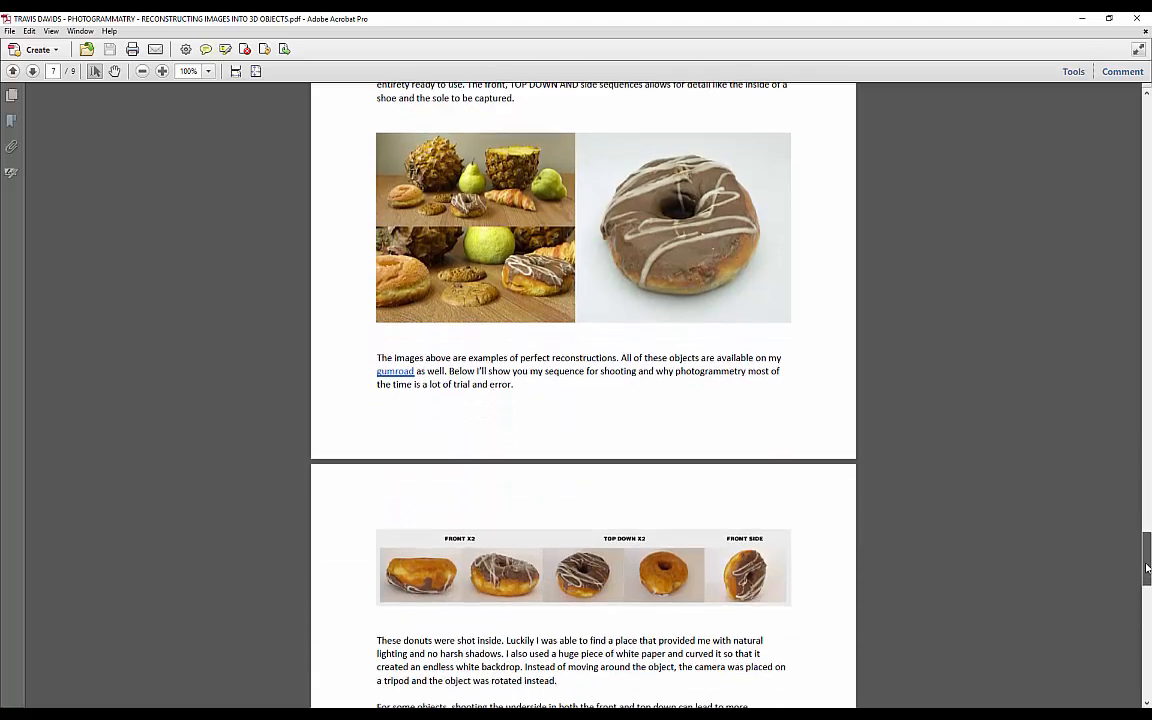
{"action": "scroll", "scroll_direction": "down", "scroll_amount": 3}
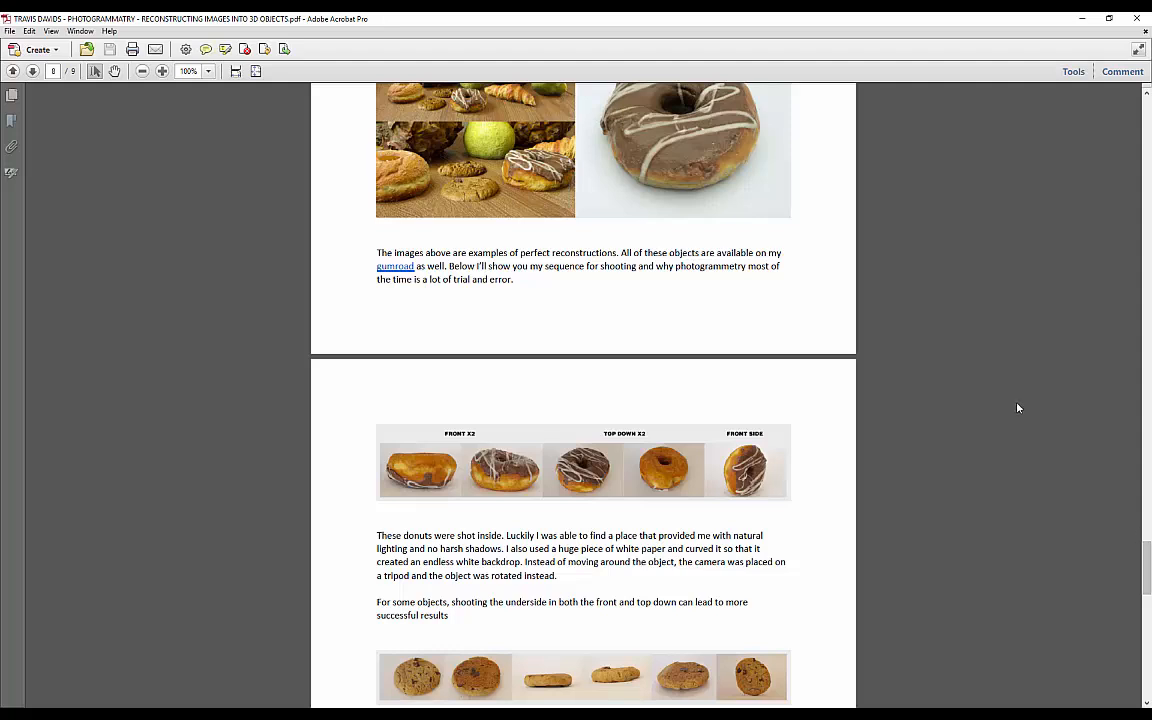
{"action": "mouse_move", "coordinate": [1024, 410]}
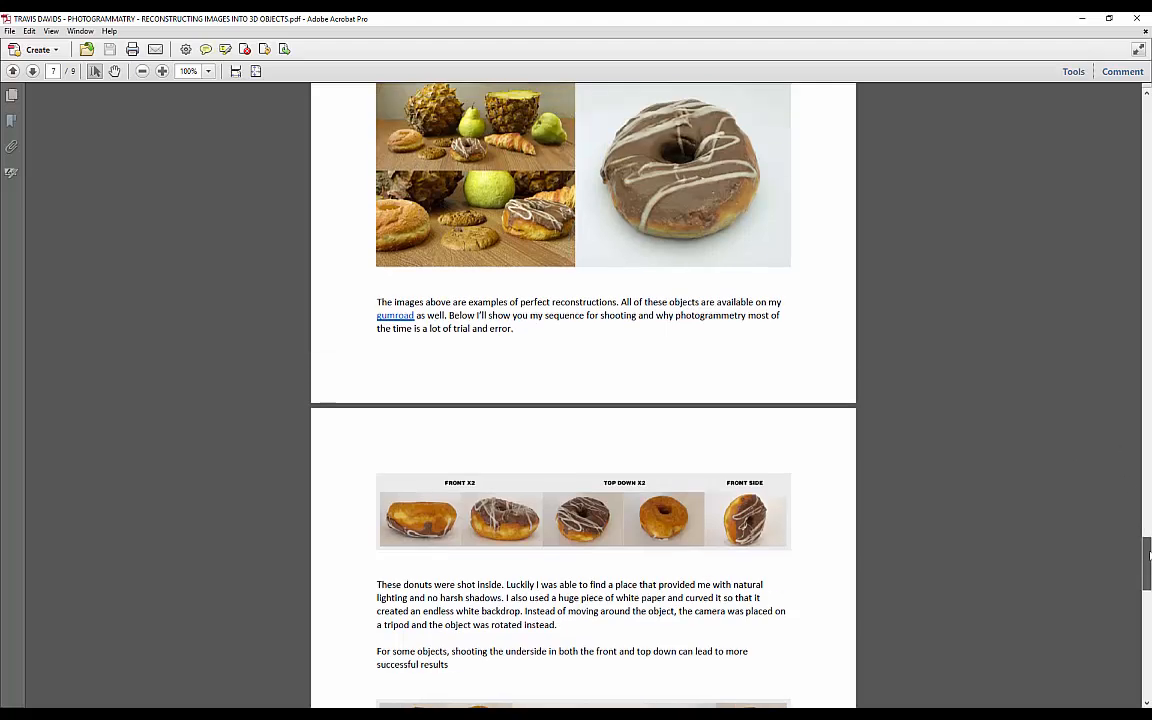
{"action": "scroll", "scroll_direction": "down", "scroll_amount": 3}
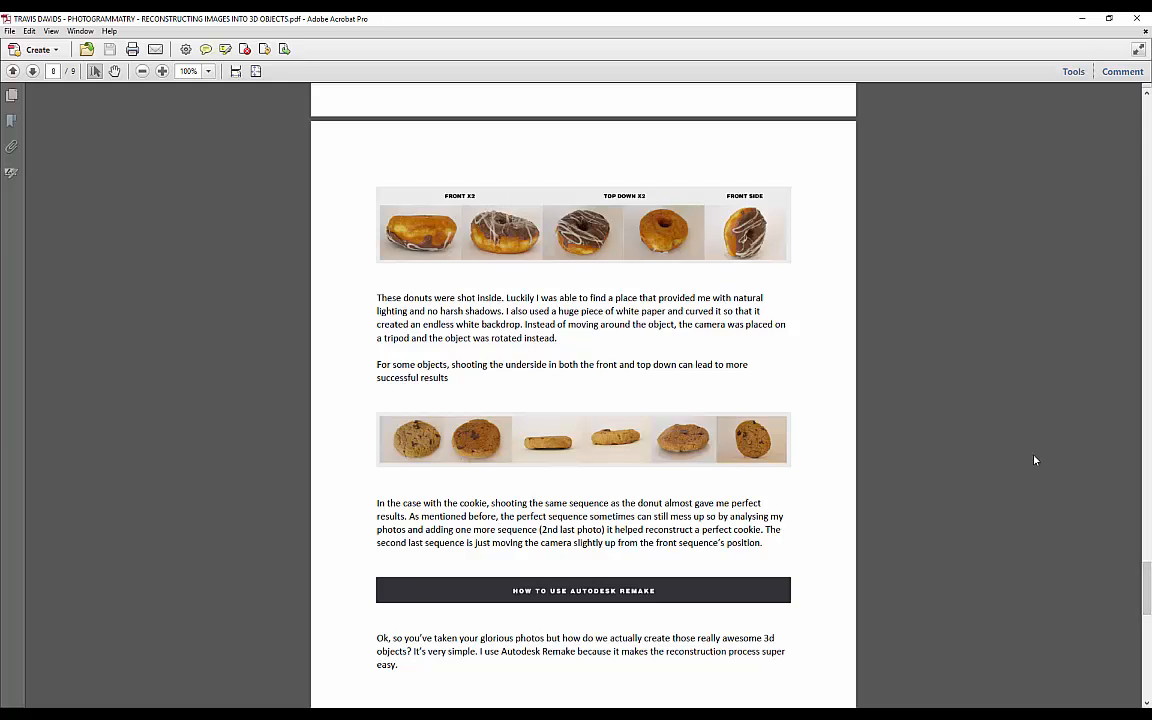
{"action": "scroll", "scroll_direction": "down", "scroll_amount": 3}
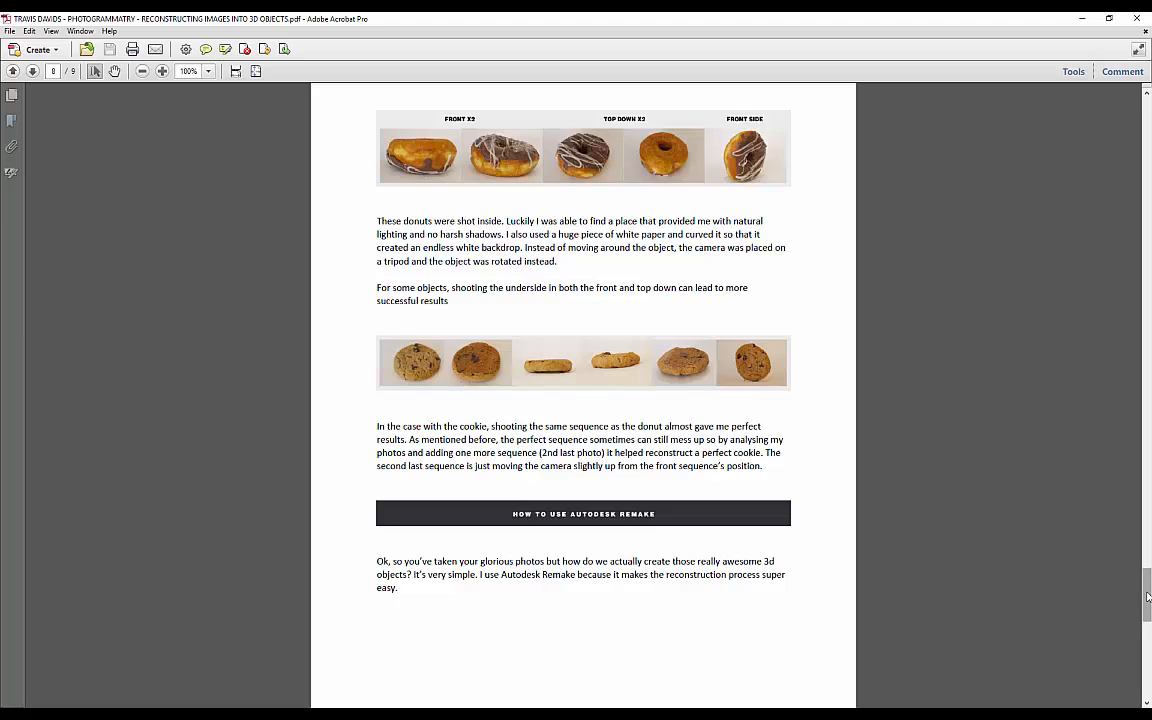
{"action": "scroll", "scroll_direction": "down", "scroll_amount": 3}
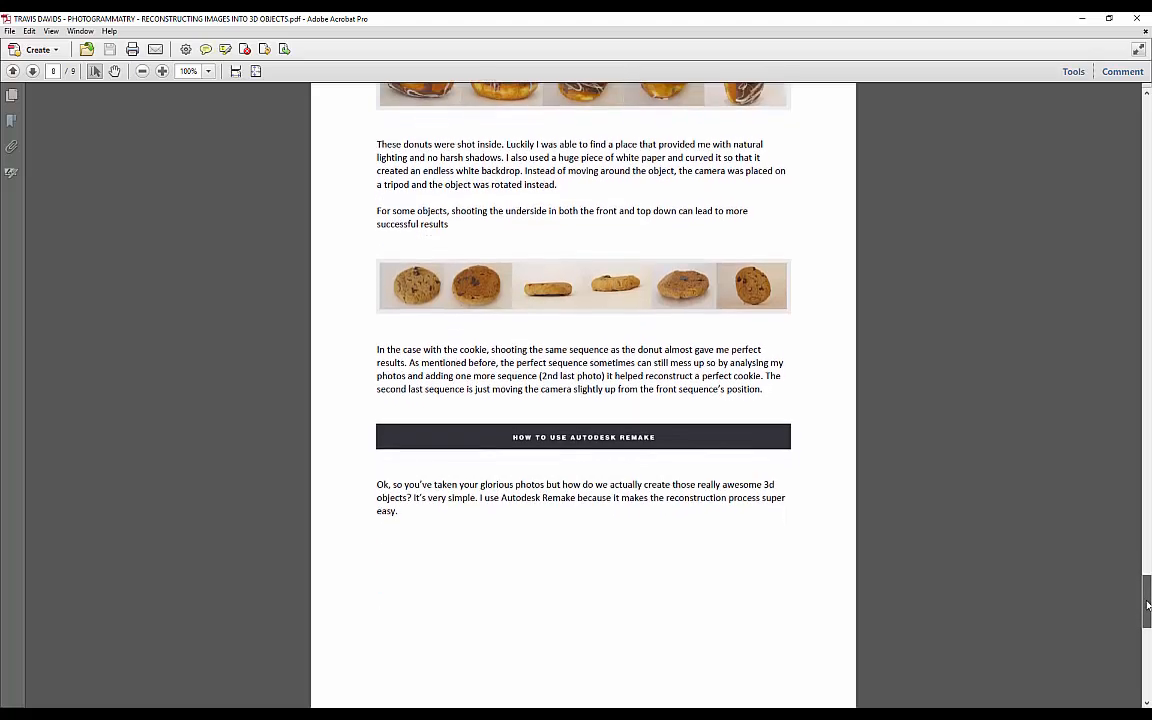
{"action": "scroll", "scroll_direction": "down", "scroll_amount": 3}
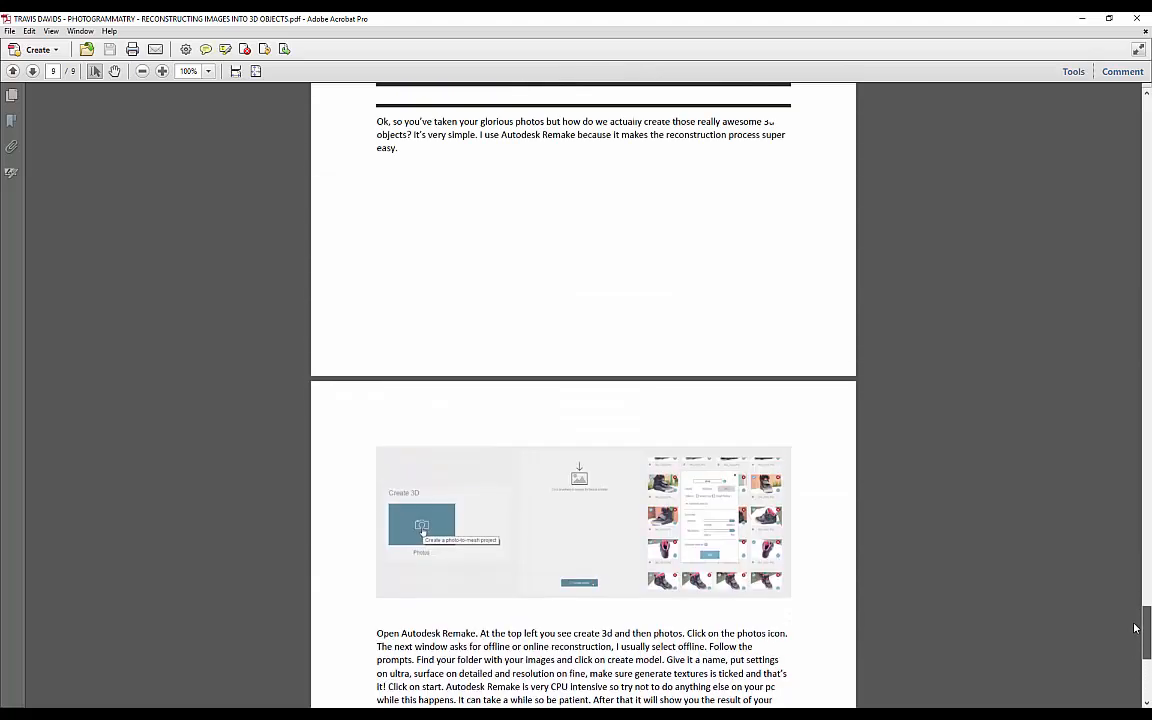
{"action": "scroll", "scroll_direction": "up", "scroll_amount": 3}
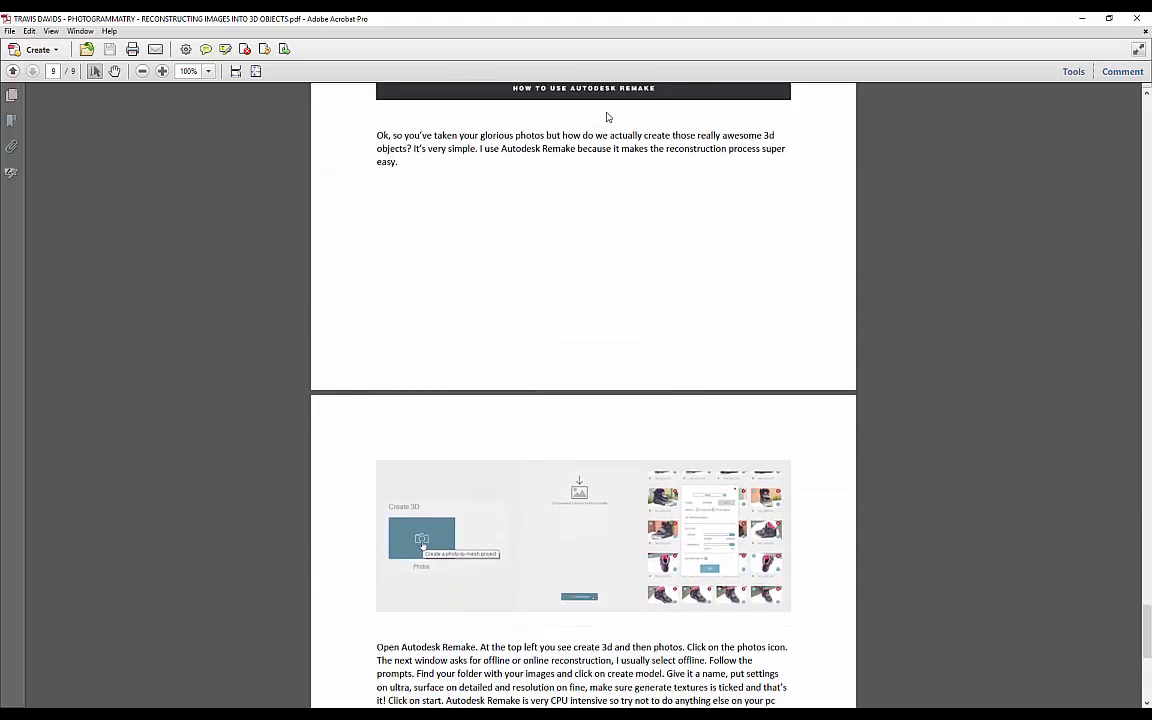
{"action": "scroll", "scroll_direction": "down", "scroll_amount": 3}
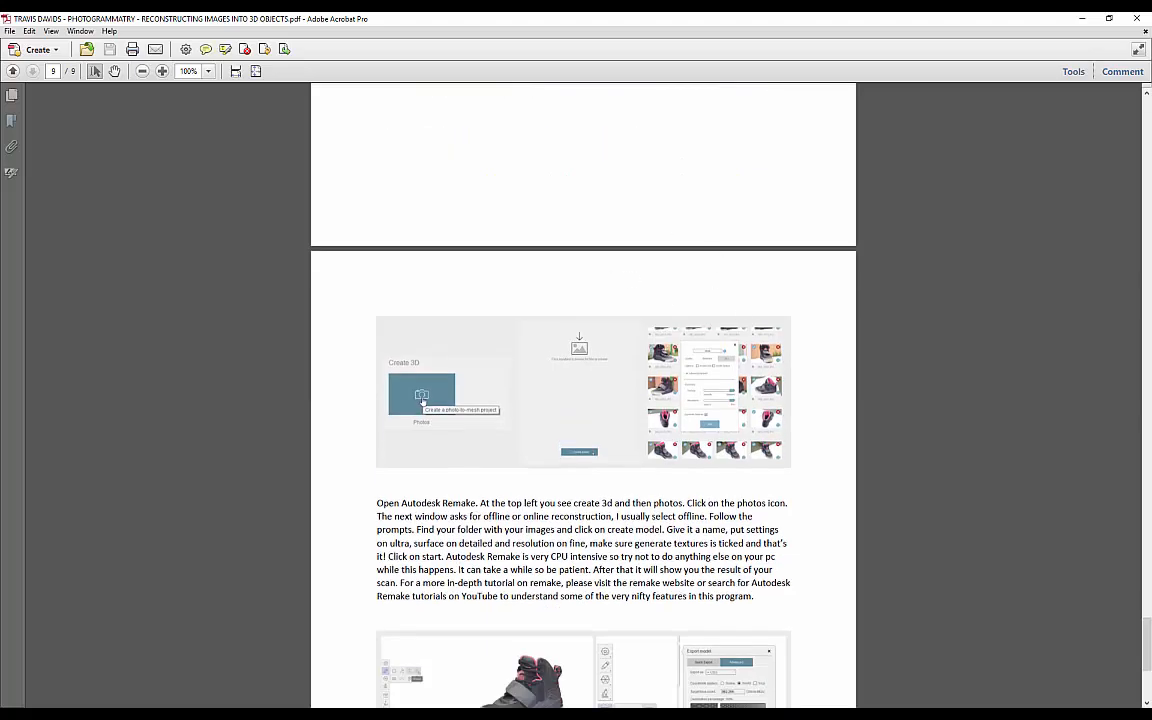
{"action": "scroll", "scroll_direction": "down", "scroll_amount": 3}
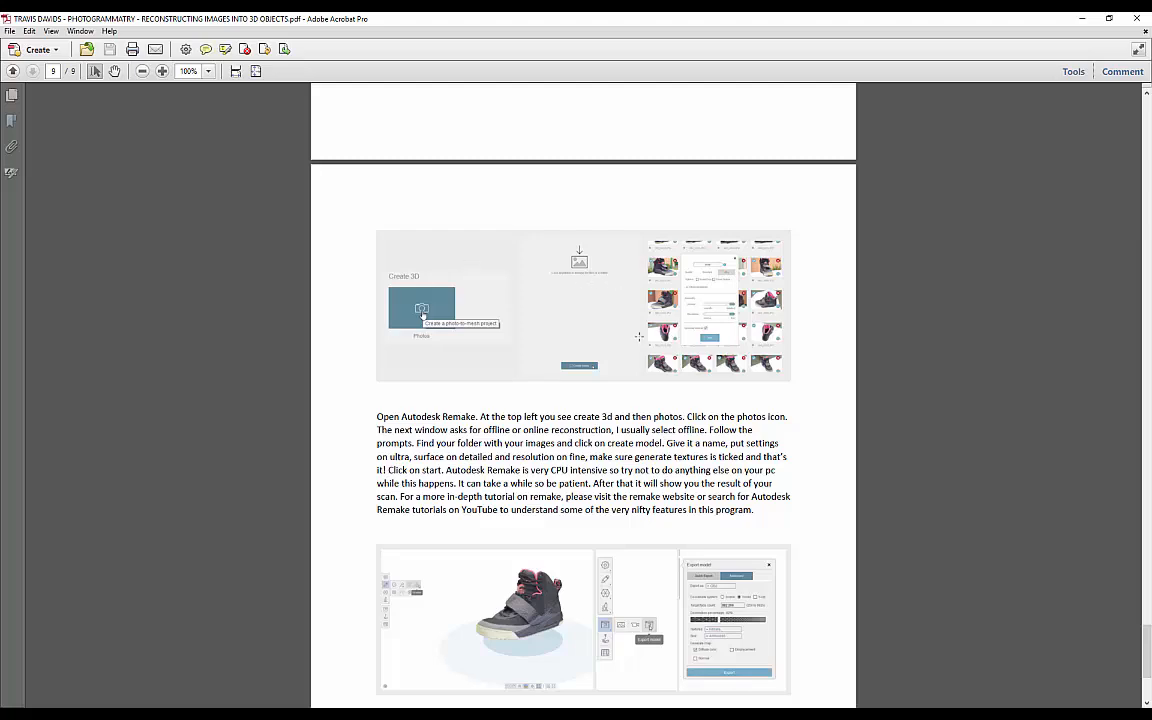
{"action": "scroll", "scroll_direction": "down", "scroll_amount": 3}
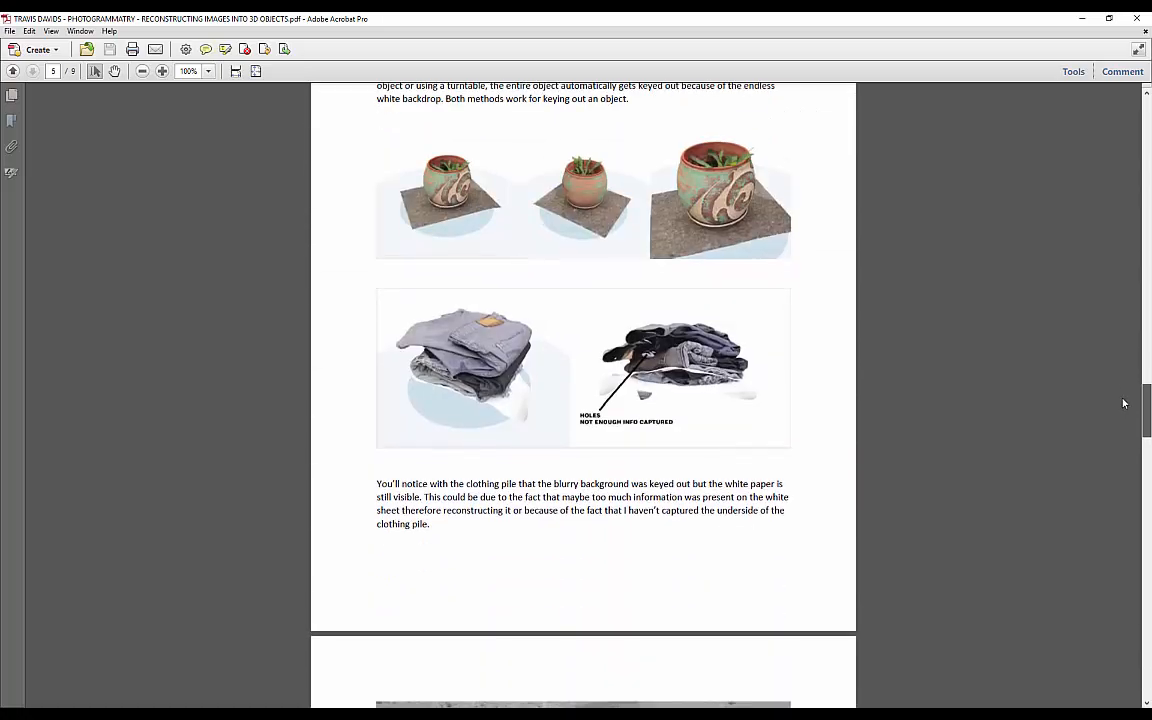
{"action": "scroll", "scroll_direction": "down", "scroll_amount": 3}
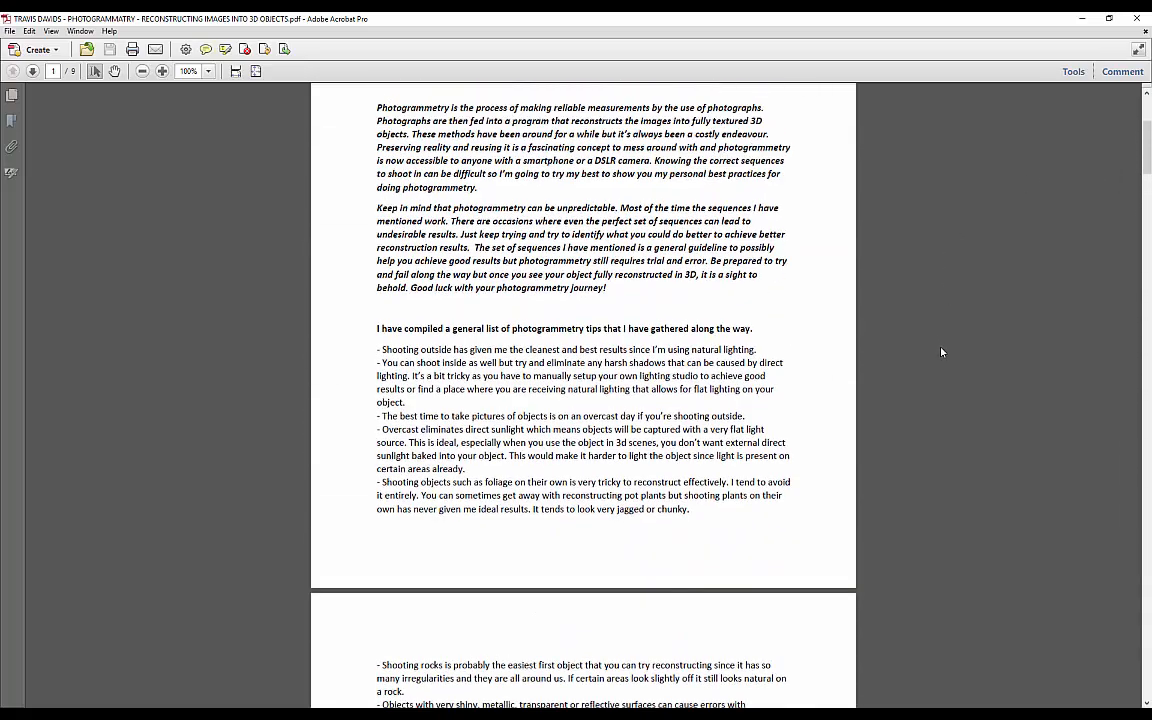
{"action": "mouse_move", "coordinate": [836, 360]}
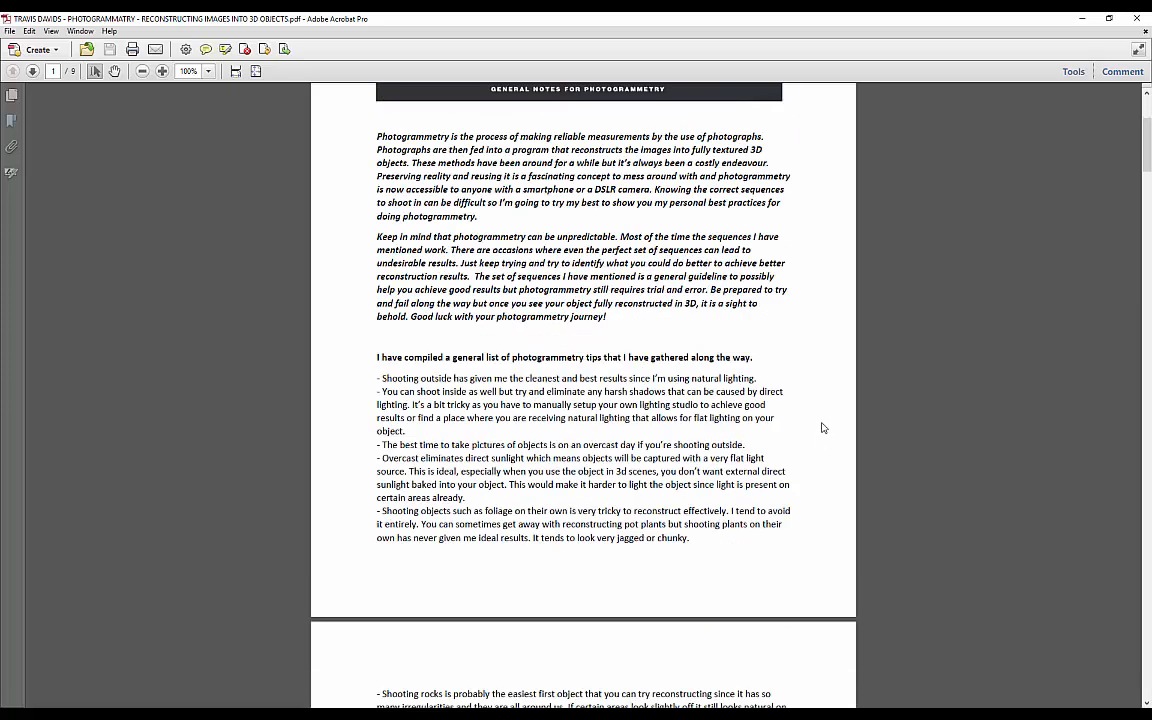
{"action": "scroll", "scroll_direction": "down", "scroll_amount": 3}
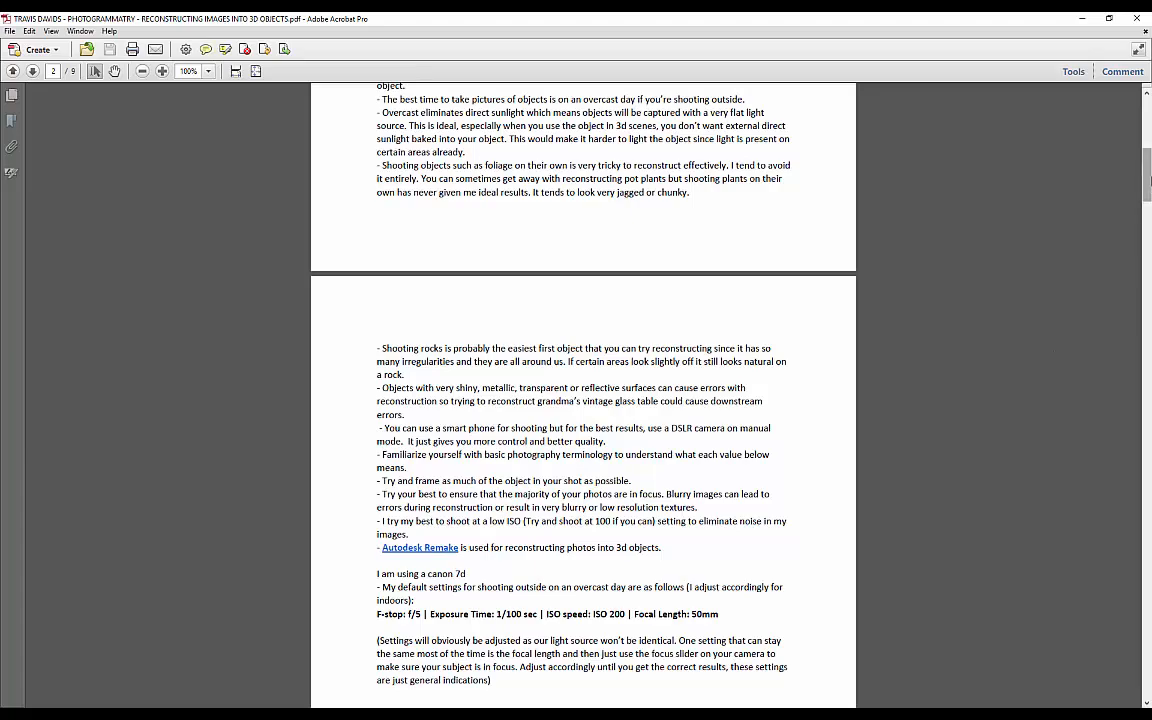
{"action": "scroll", "scroll_direction": "down", "scroll_amount": 3}
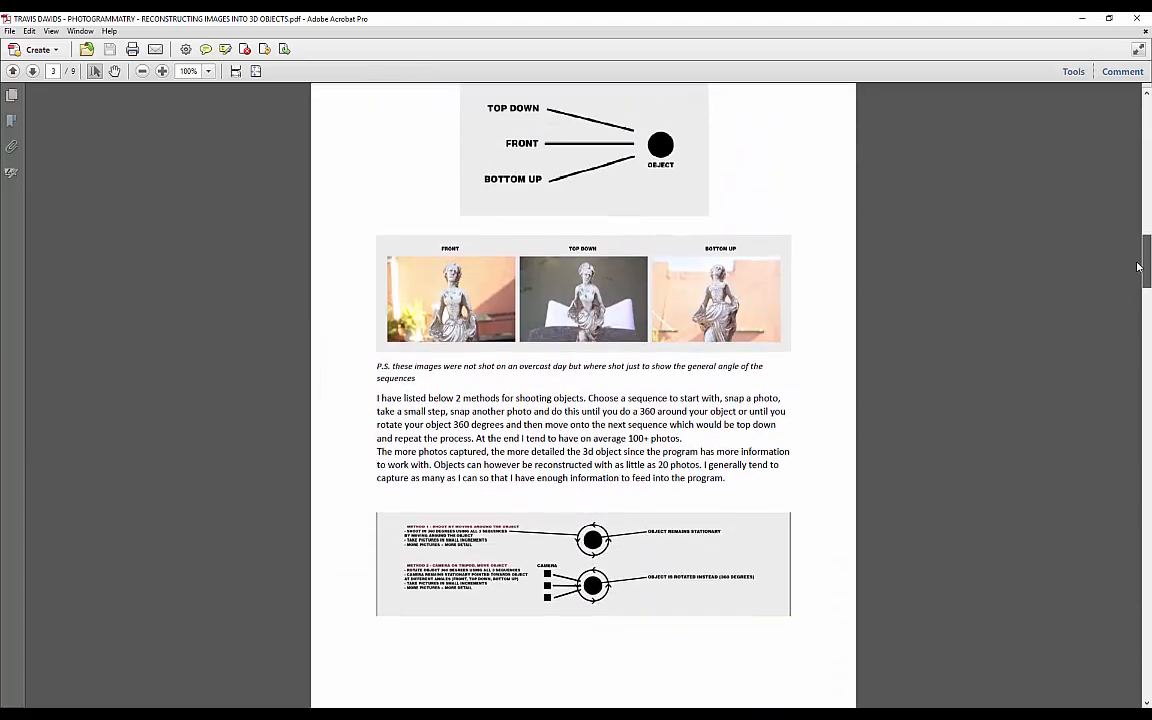
{"action": "scroll", "scroll_direction": "down", "scroll_amount": 3}
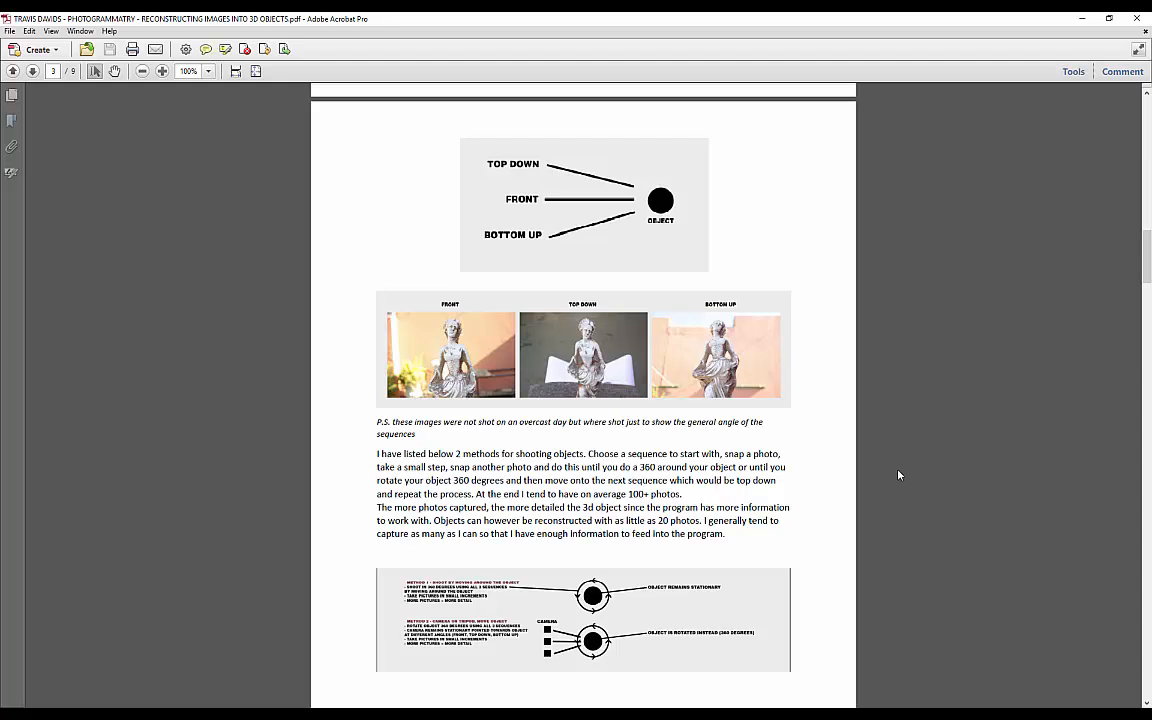
{"action": "scroll", "scroll_direction": "down", "scroll_amount": 3}
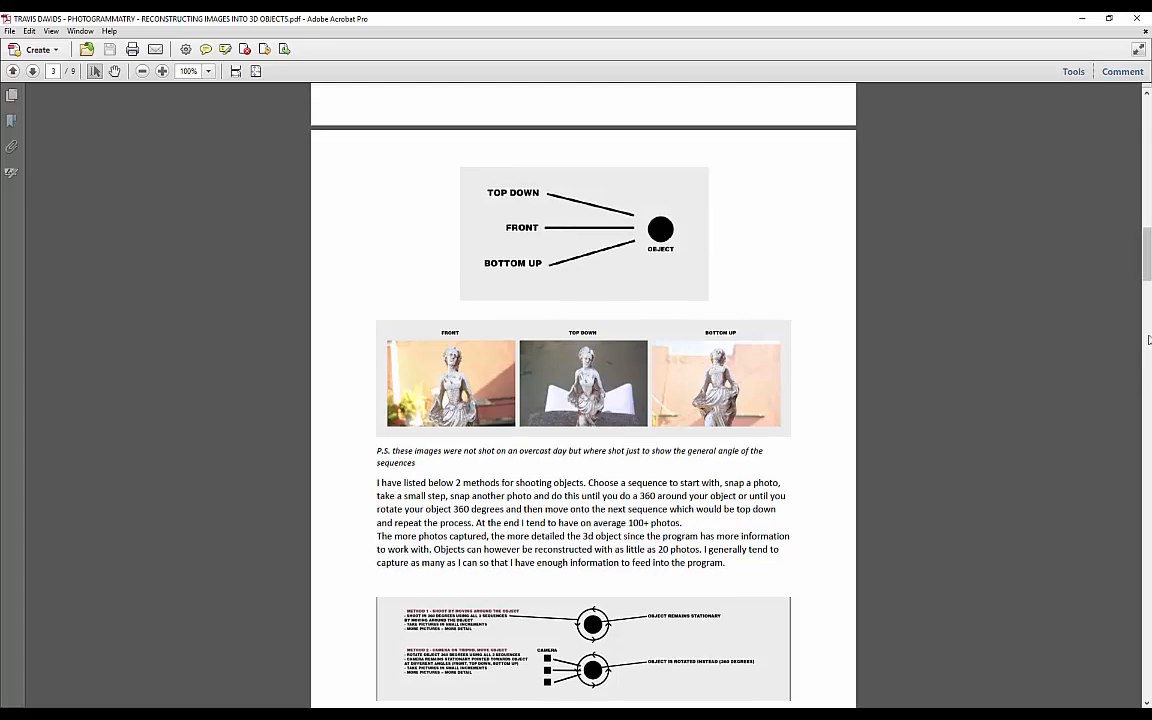
{"action": "scroll", "scroll_direction": "down", "scroll_amount": 3}
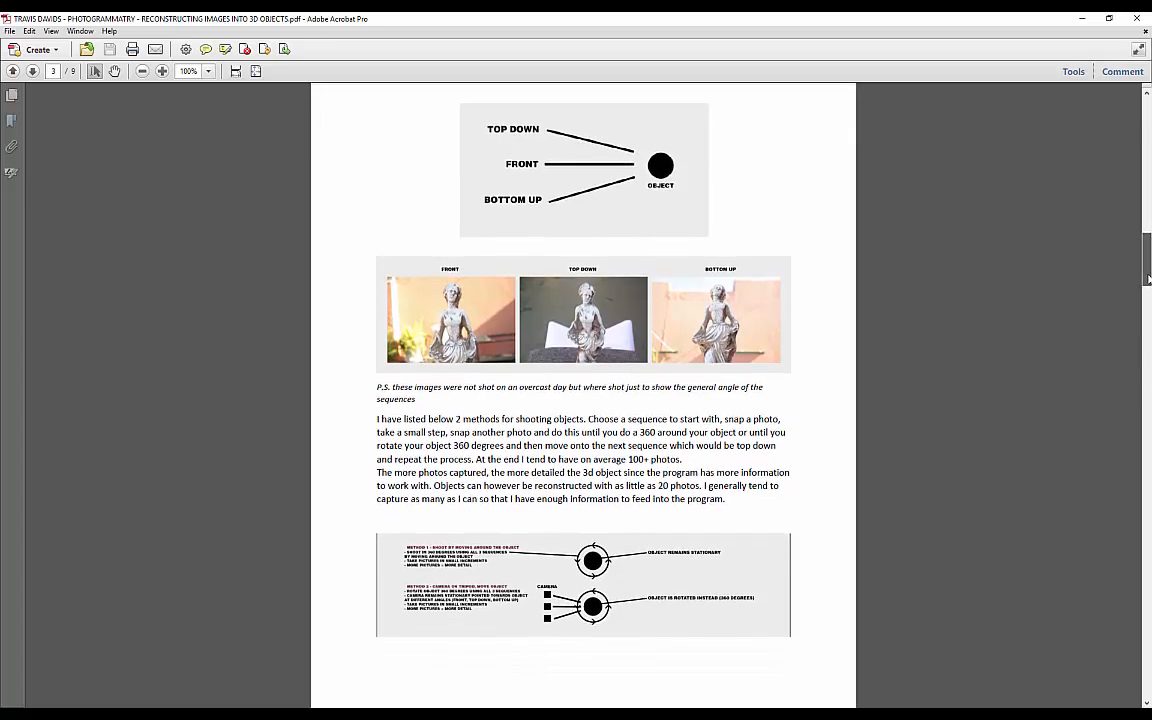
{"action": "scroll", "scroll_direction": "up", "scroll_amount": 3}
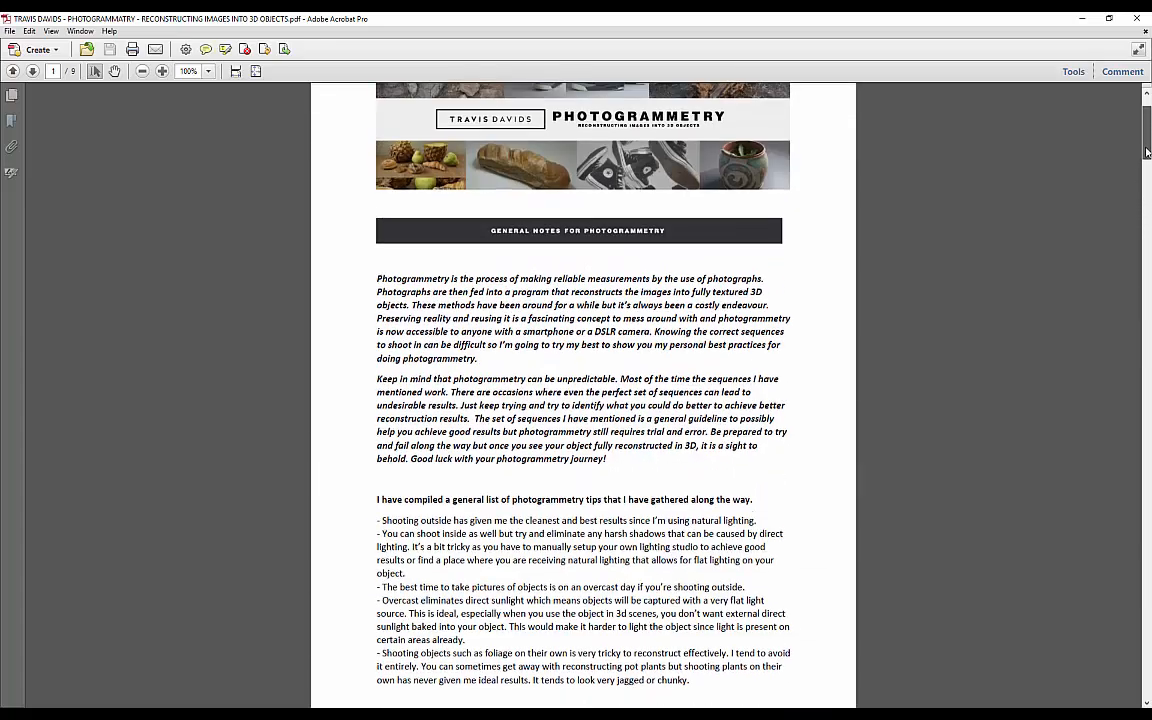
{"action": "scroll", "scroll_direction": "down", "scroll_amount": 3}
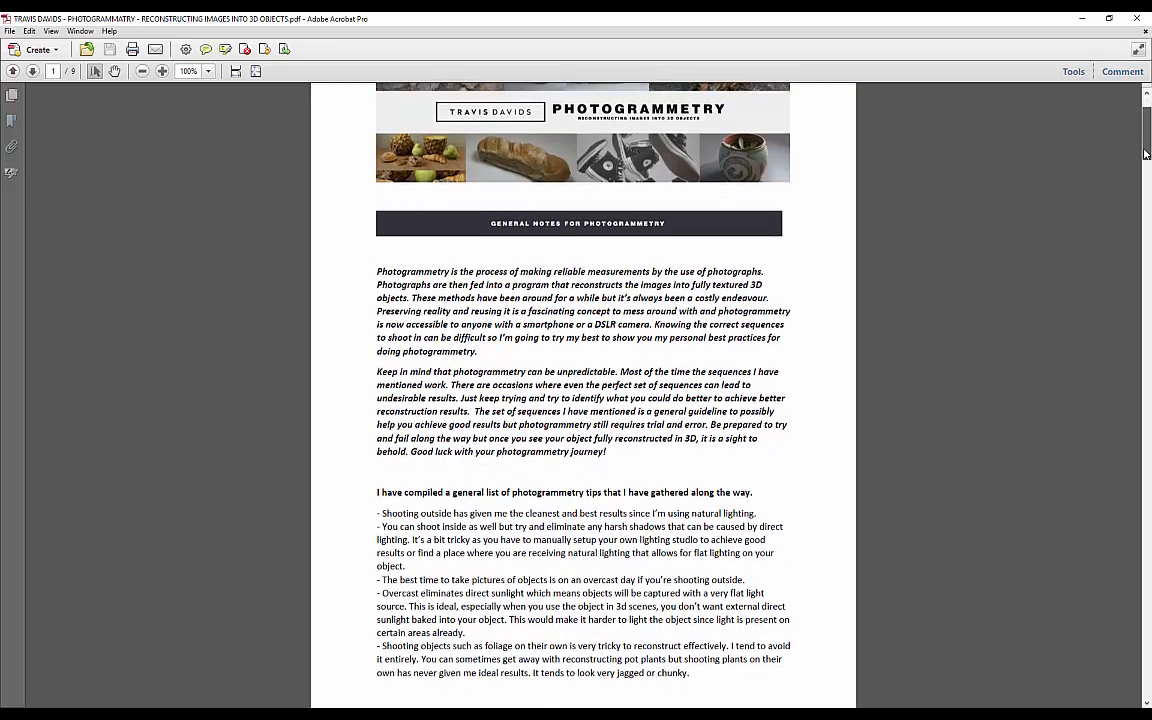
{"action": "scroll", "scroll_direction": "down", "scroll_amount": 3}
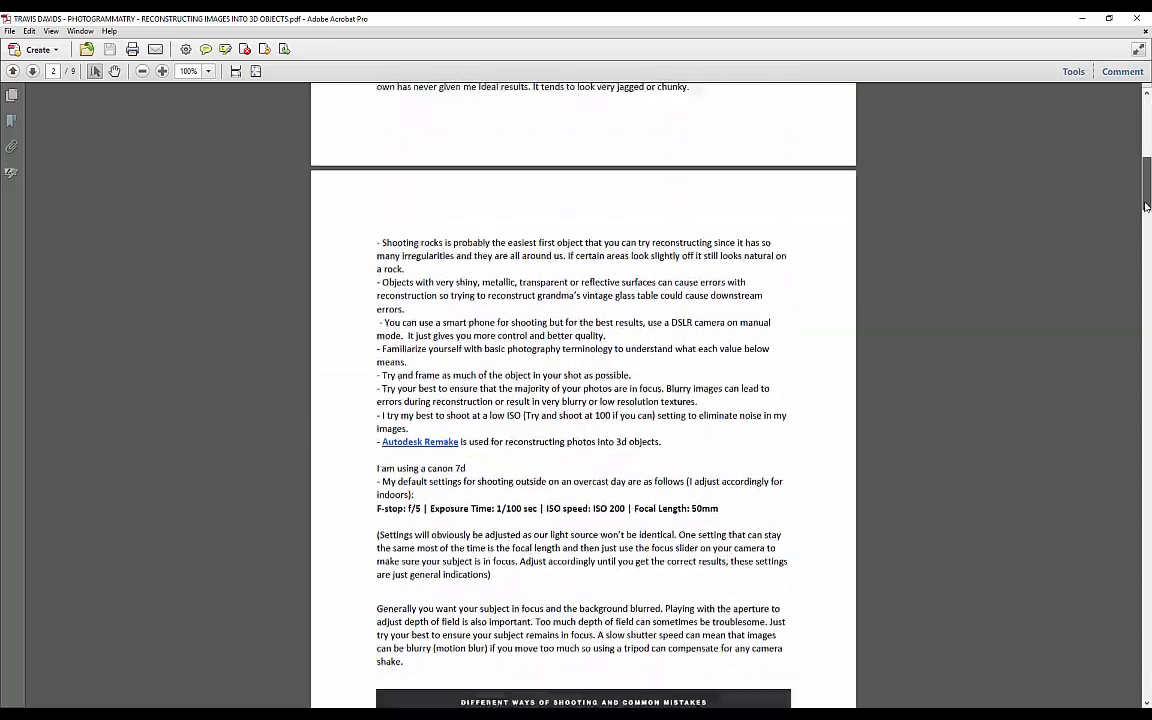
{"action": "scroll", "scroll_direction": "down", "scroll_amount": 3}
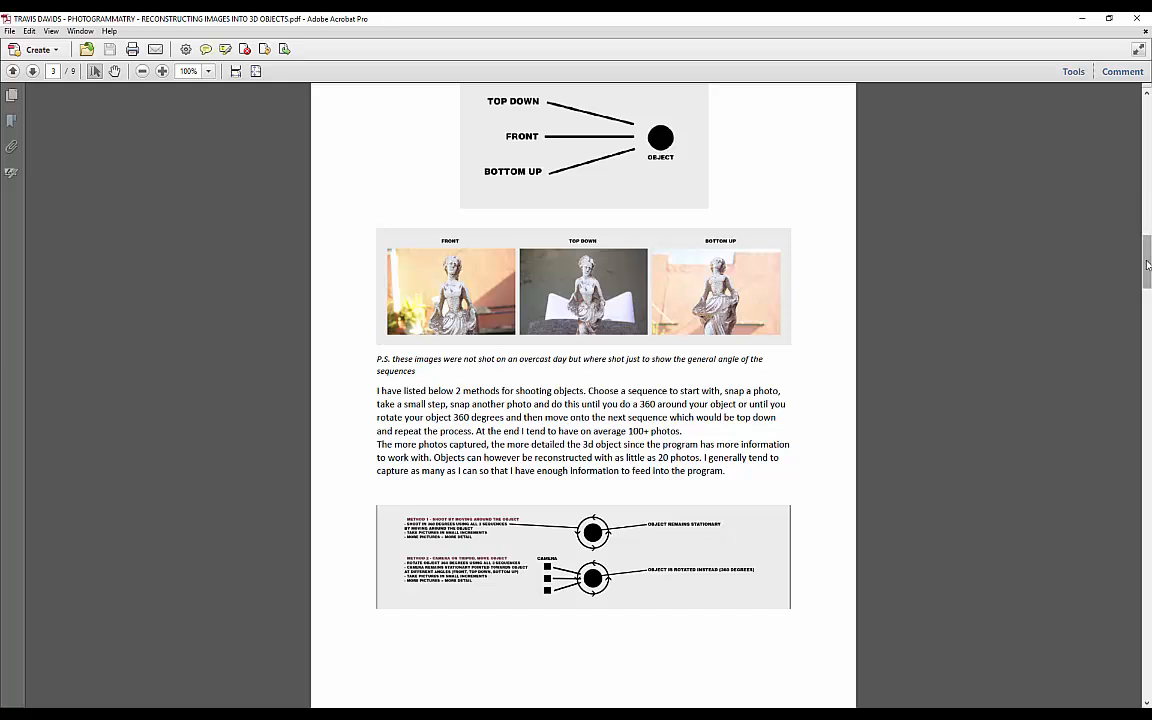
{"action": "scroll", "scroll_direction": "down", "scroll_amount": 3}
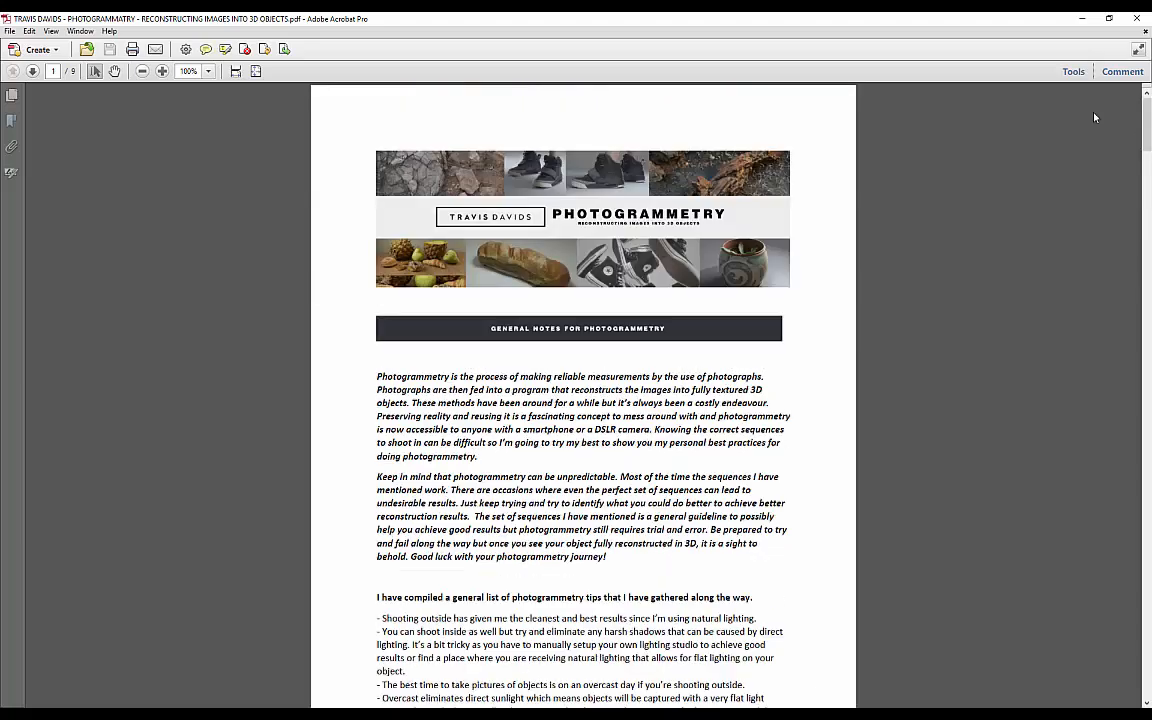
{"action": "scroll", "scroll_direction": "down", "scroll_amount": 3}
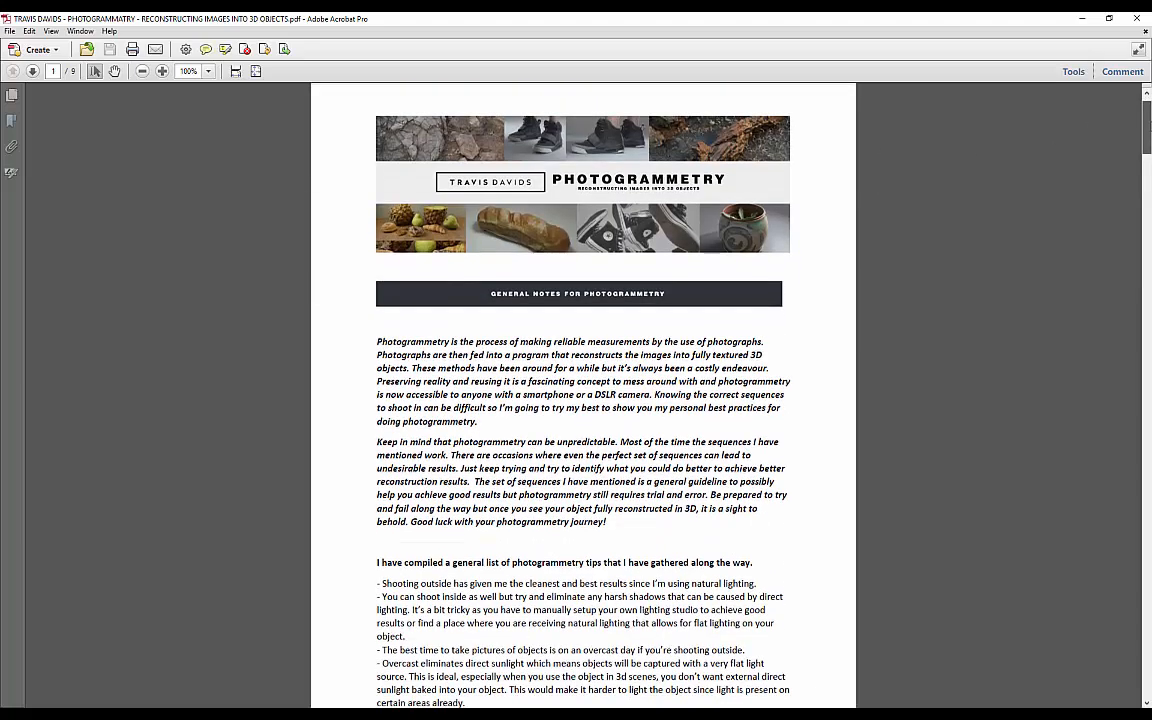
{"action": "scroll", "scroll_direction": "down", "scroll_amount": 3}
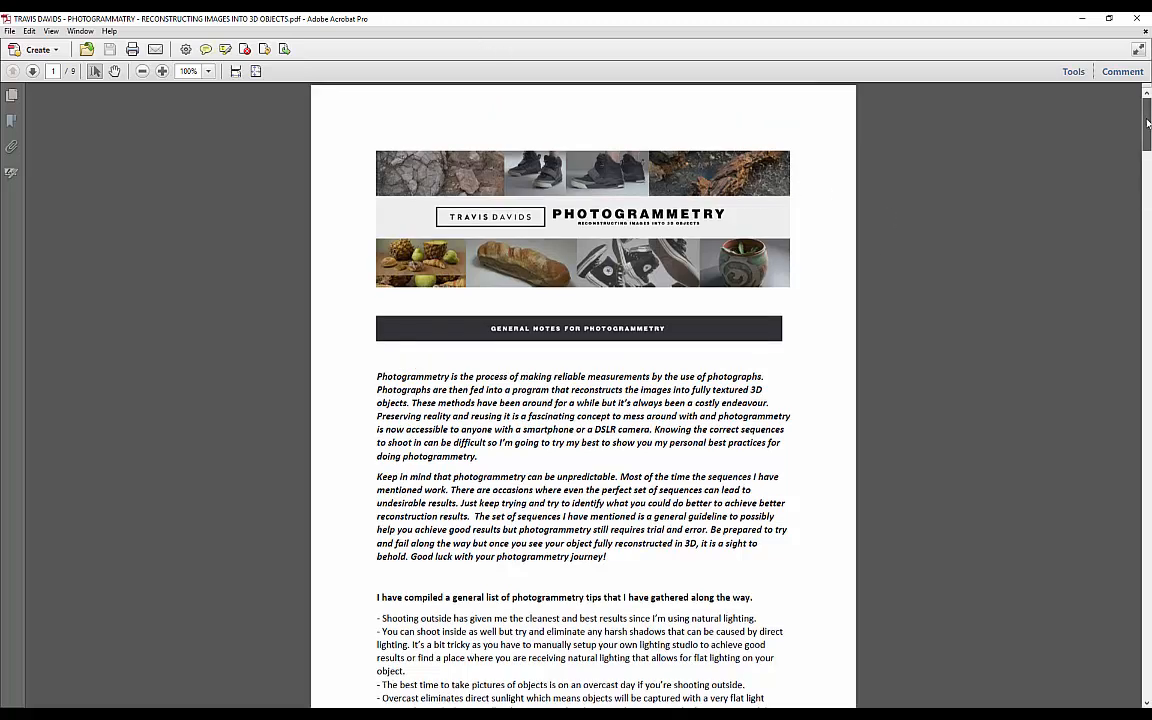
{"action": "scroll", "scroll_direction": "down", "scroll_amount": 3}
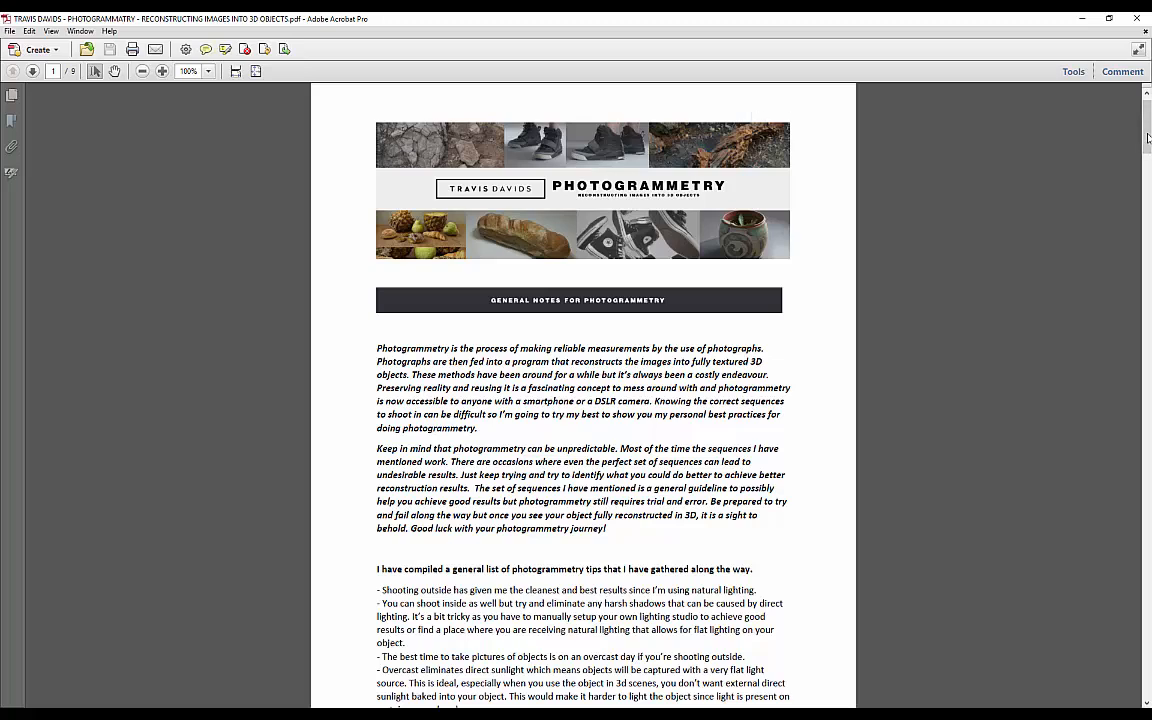
{"action": "scroll", "scroll_direction": "down", "scroll_amount": 3}
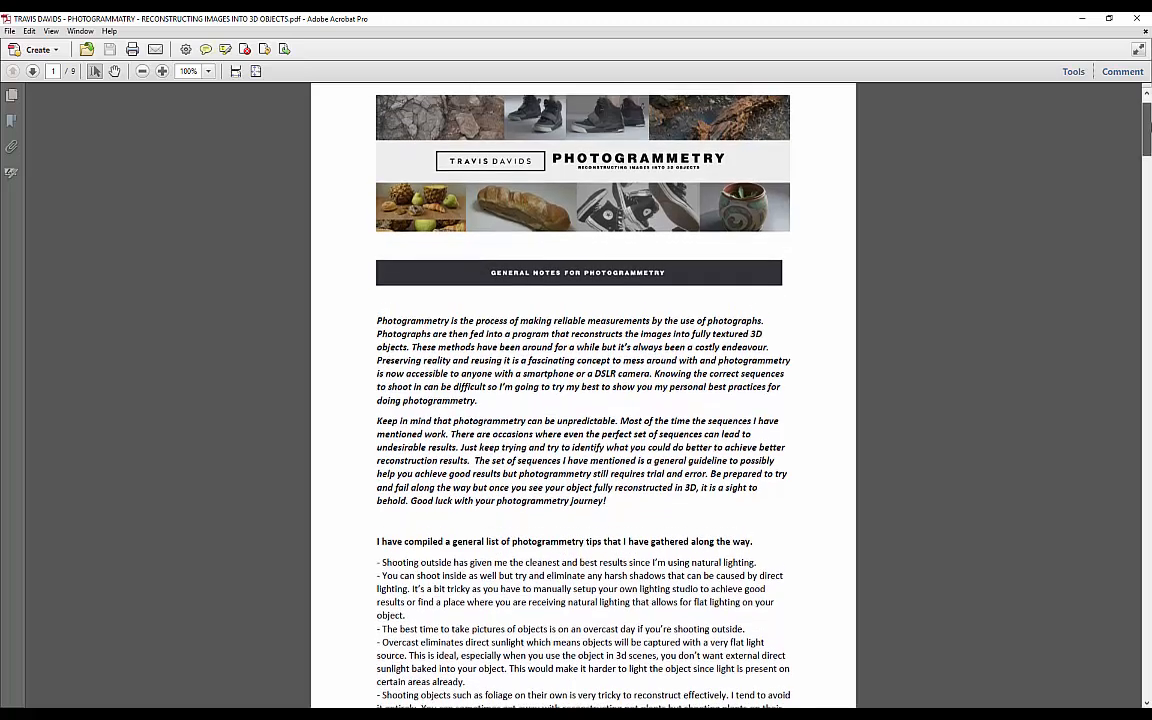
{"action": "scroll", "scroll_direction": "down", "scroll_amount": 3}
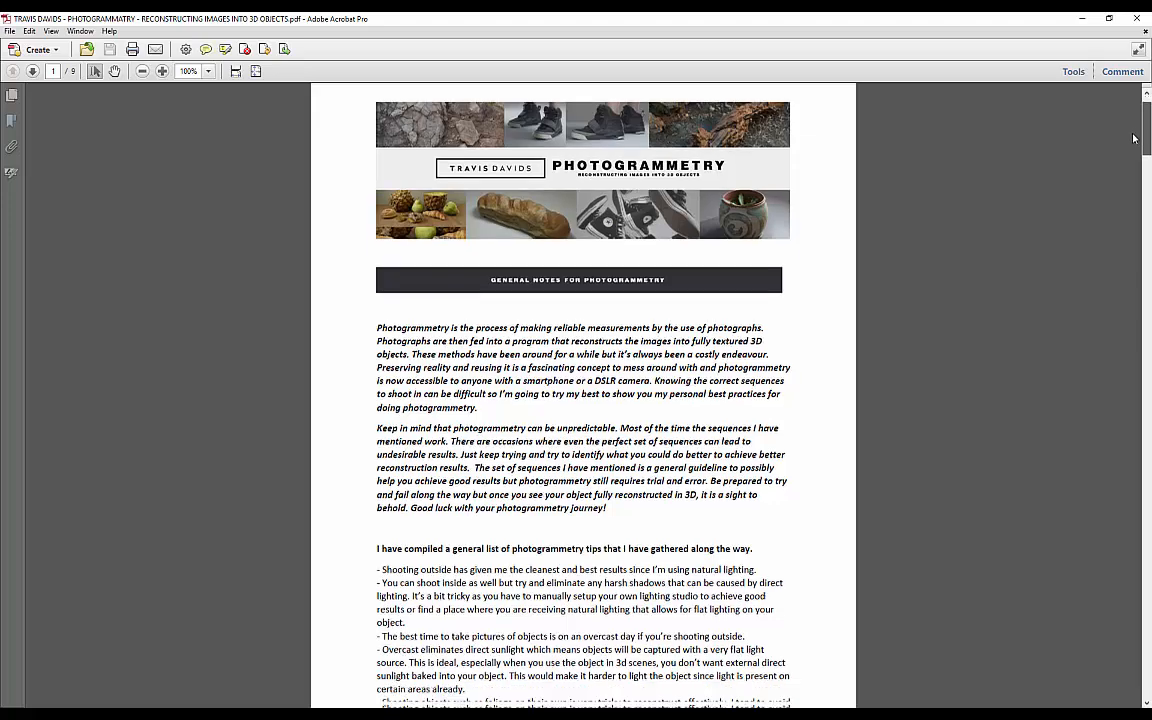
{"action": "scroll", "scroll_direction": "down", "scroll_amount": 3}
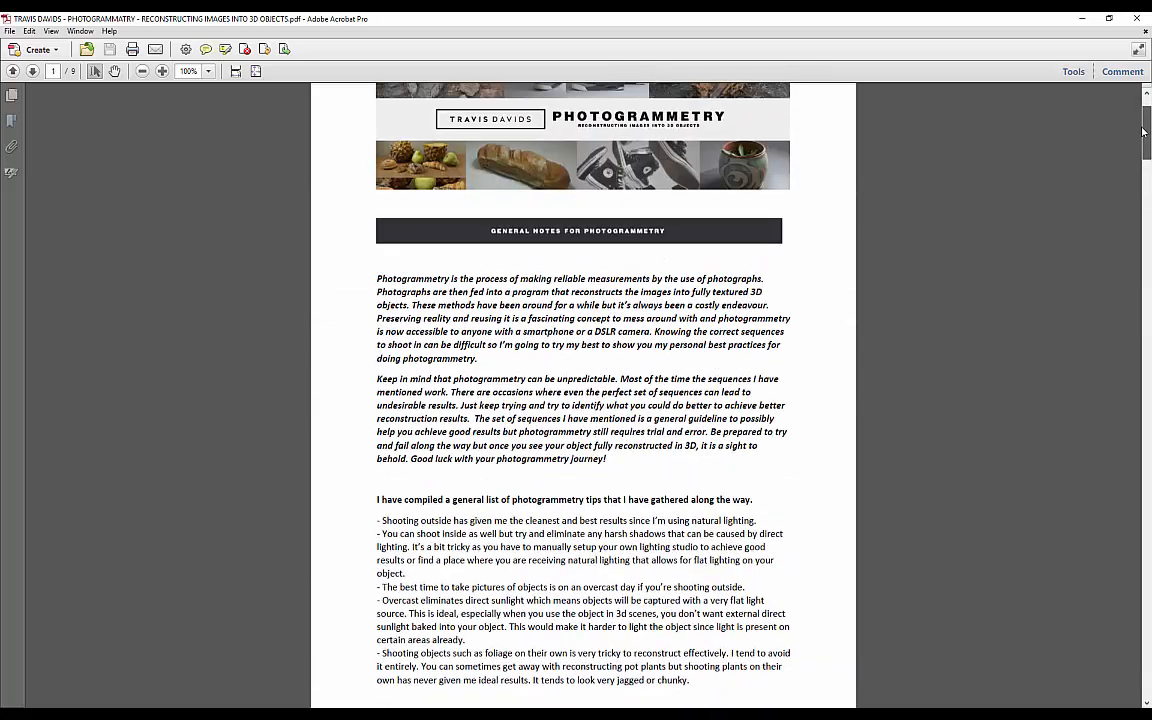
{"action": "scroll", "scroll_direction": "down", "scroll_amount": 3}
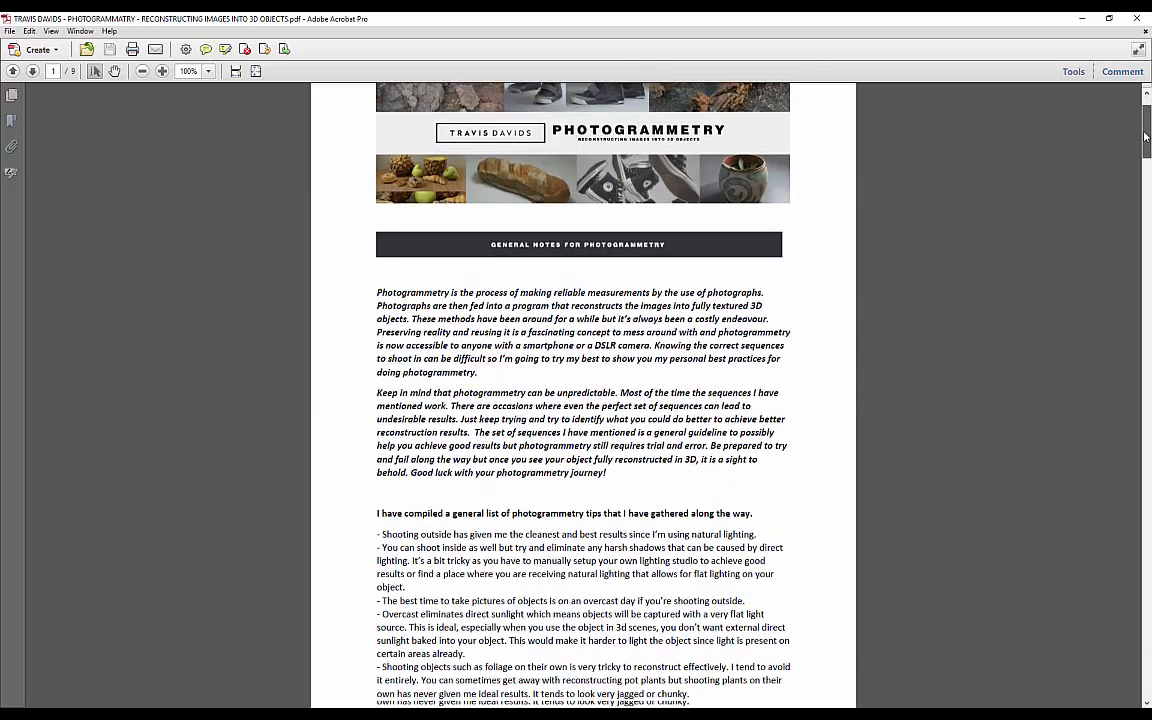
{"action": "scroll", "scroll_direction": "down", "scroll_amount": 3}
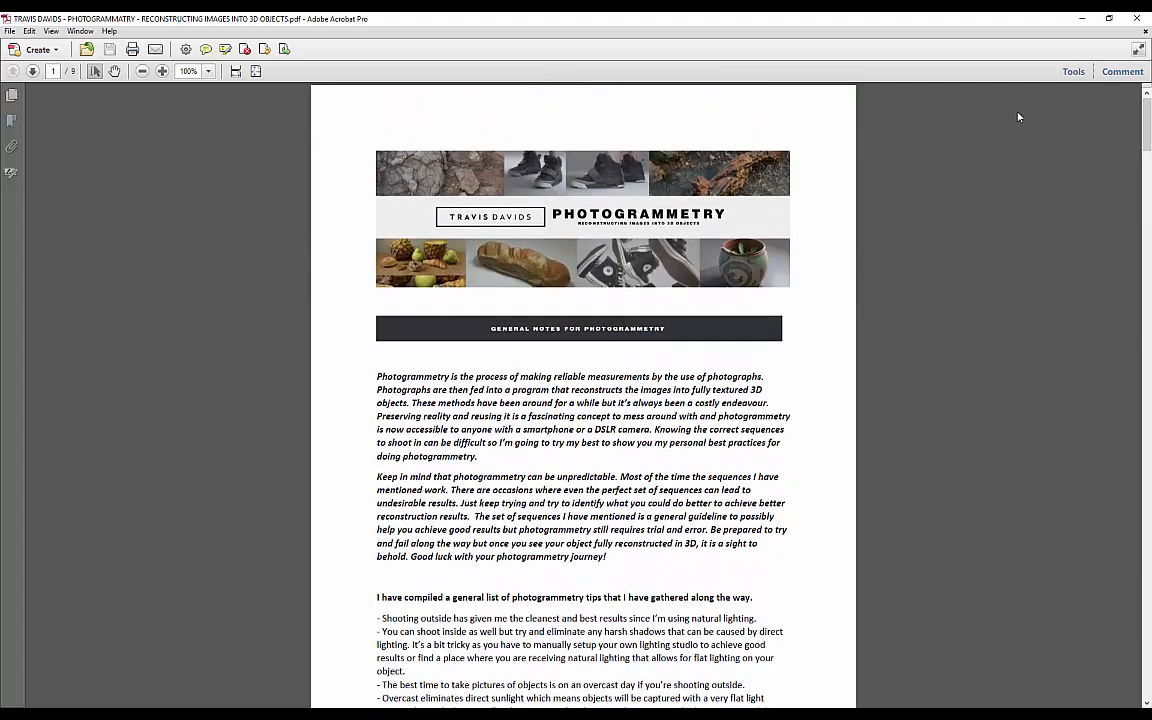
{"action": "mouse_move", "coordinate": [996, 144]}
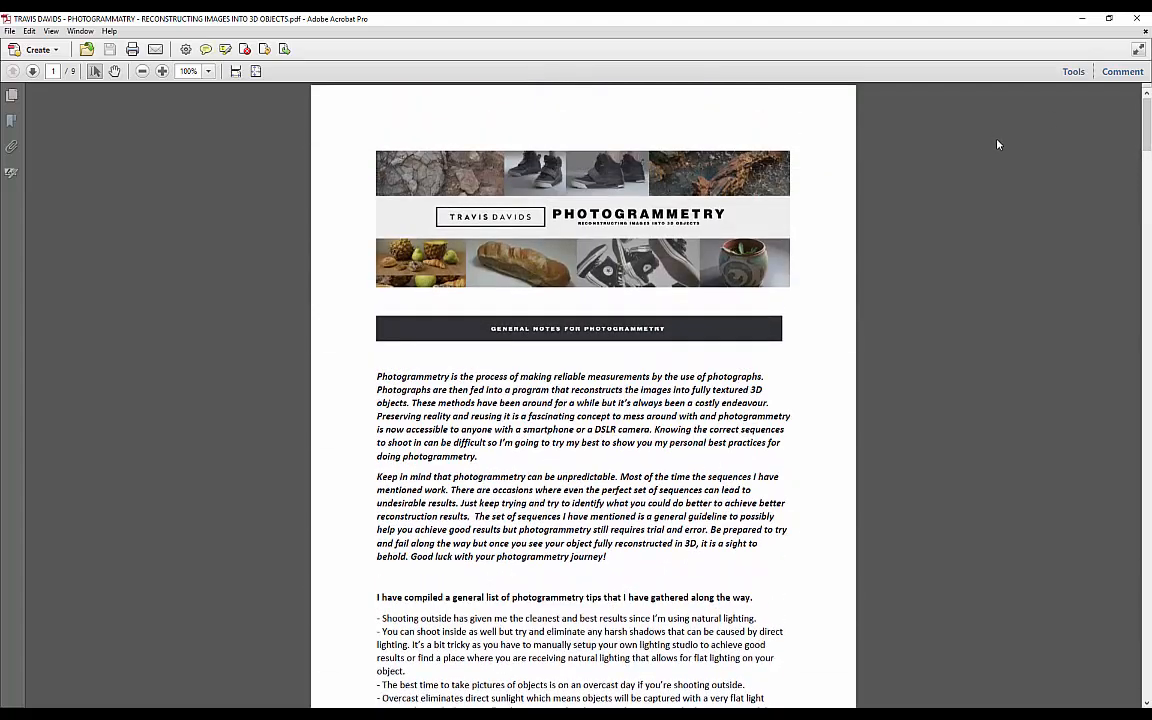
{"action": "scroll", "scroll_direction": "down", "scroll_amount": 3}
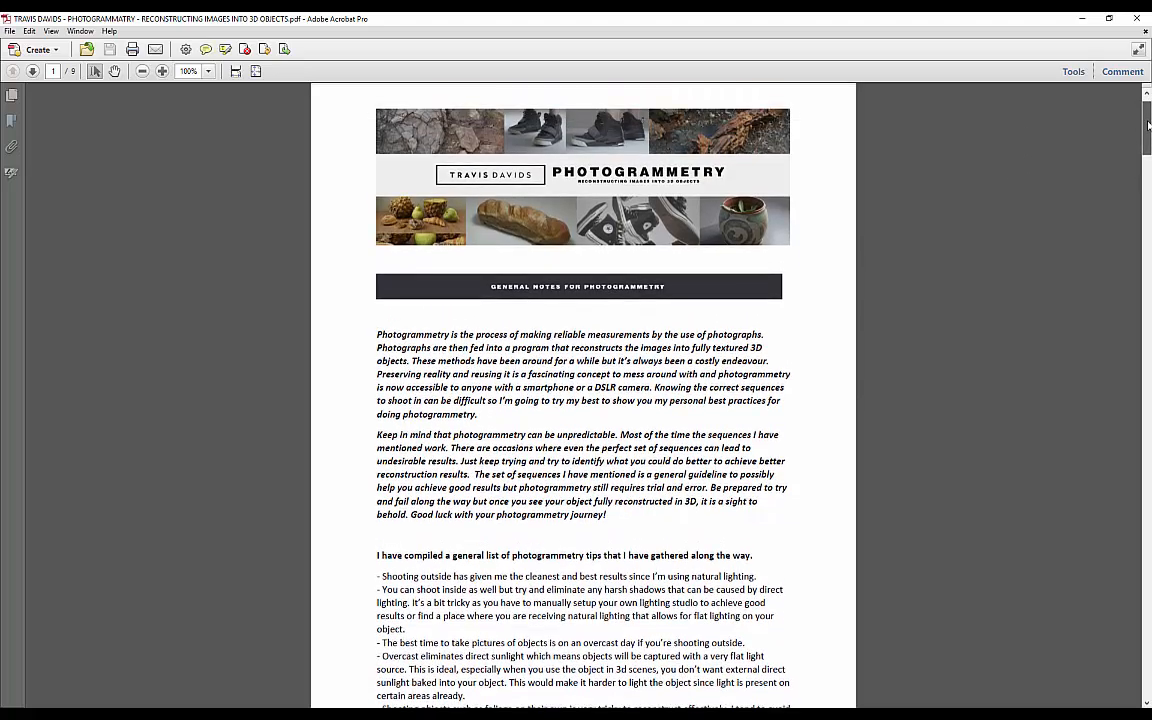
{"action": "scroll", "scroll_direction": "down", "scroll_amount": 3}
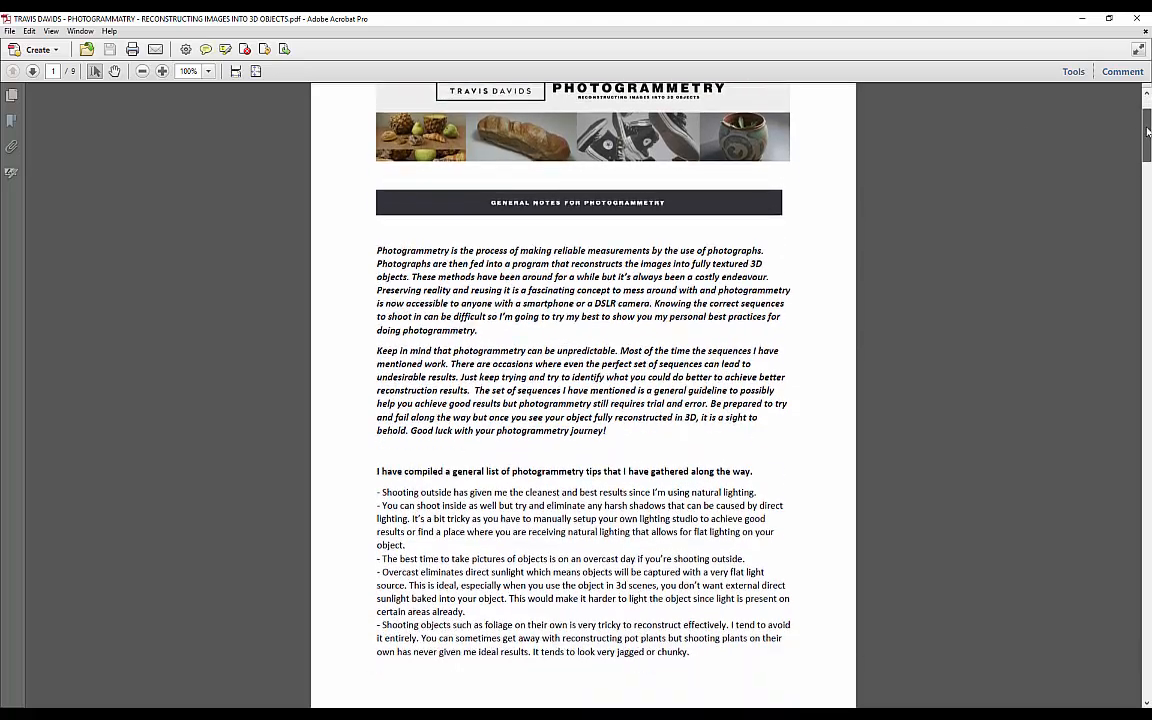
{"action": "scroll", "scroll_direction": "down", "scroll_amount": 3}
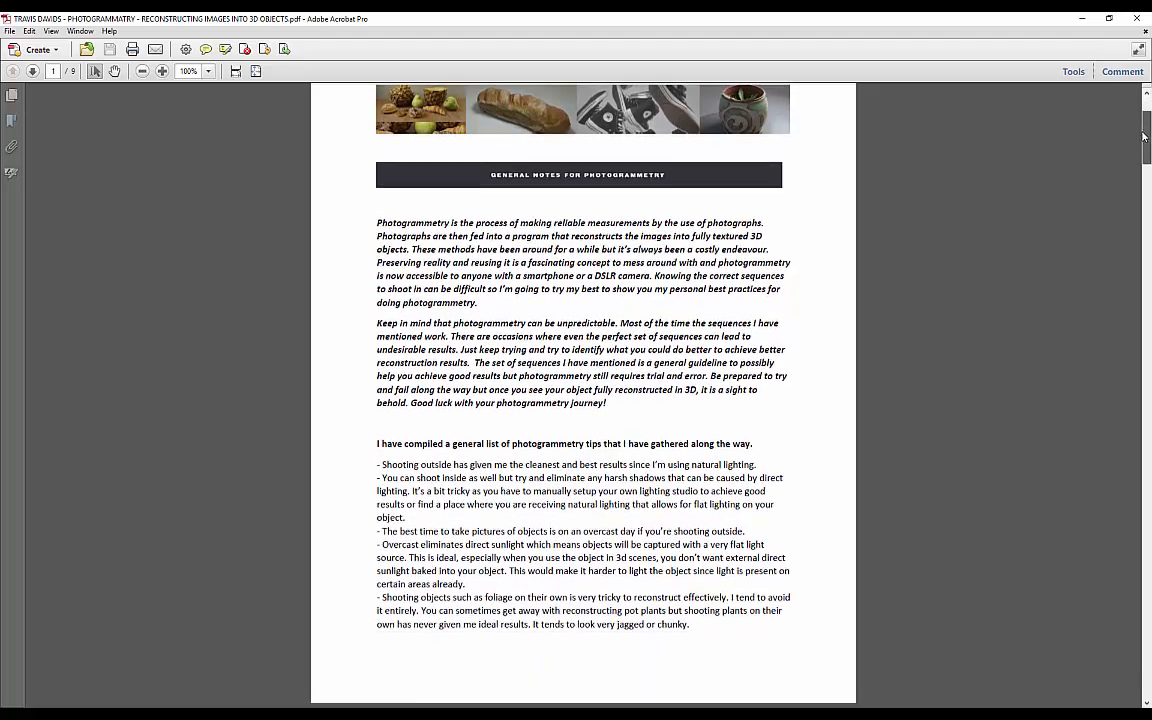
{"action": "scroll", "scroll_direction": "down", "scroll_amount": 3}
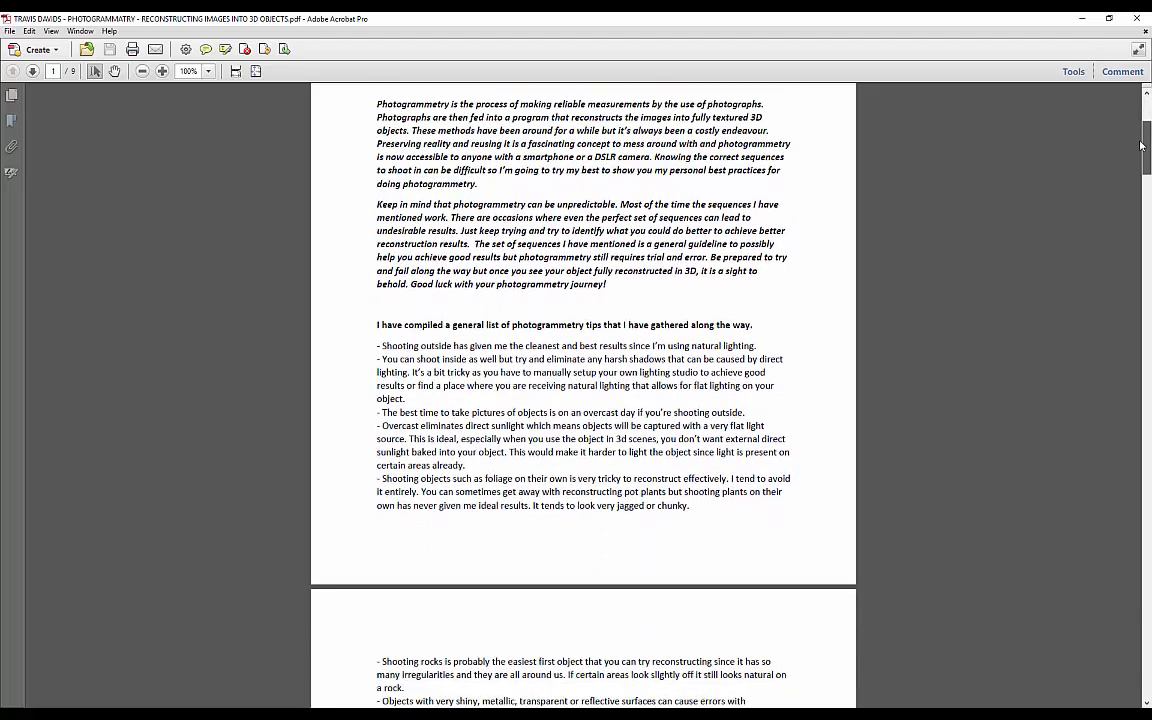
{"action": "scroll", "scroll_direction": "down", "scroll_amount": 3}
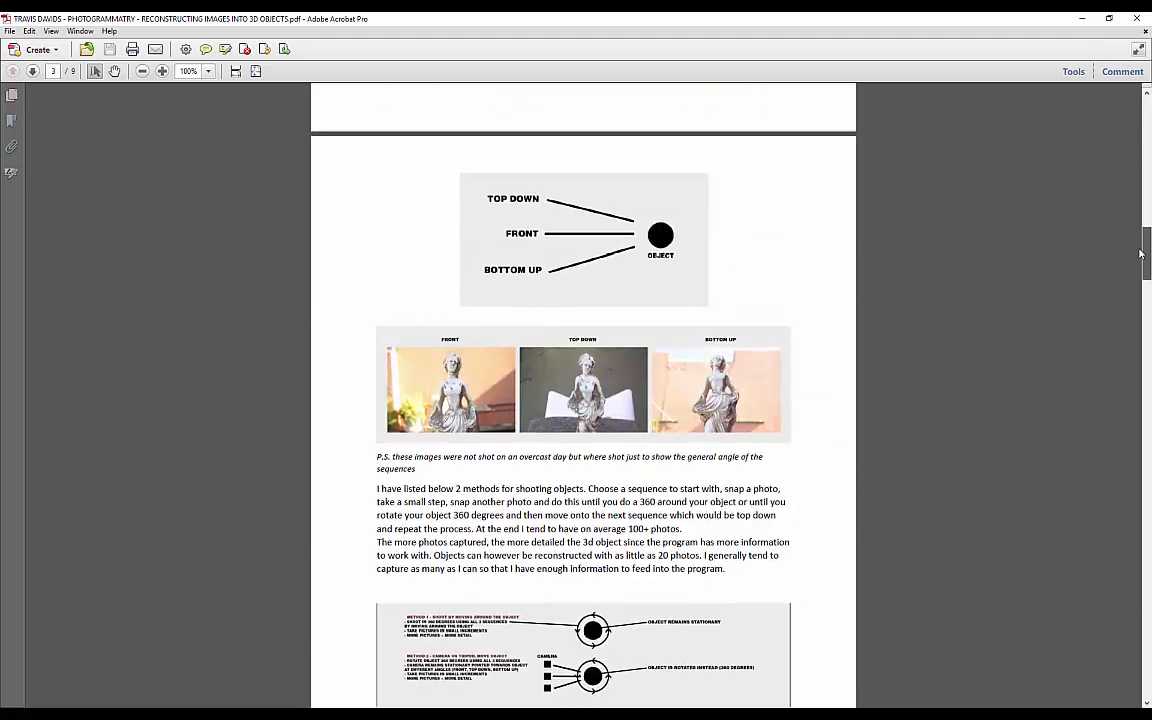
{"action": "scroll", "scroll_direction": "down", "scroll_amount": 3}
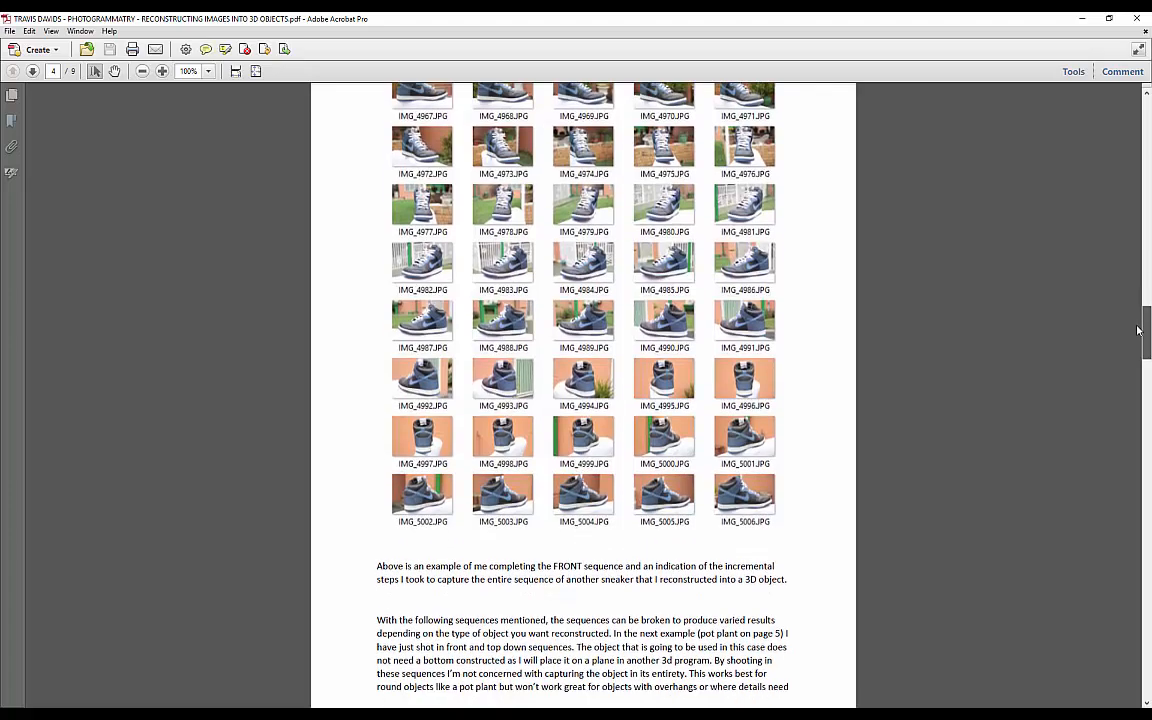
{"action": "scroll", "scroll_direction": "down", "scroll_amount": 3}
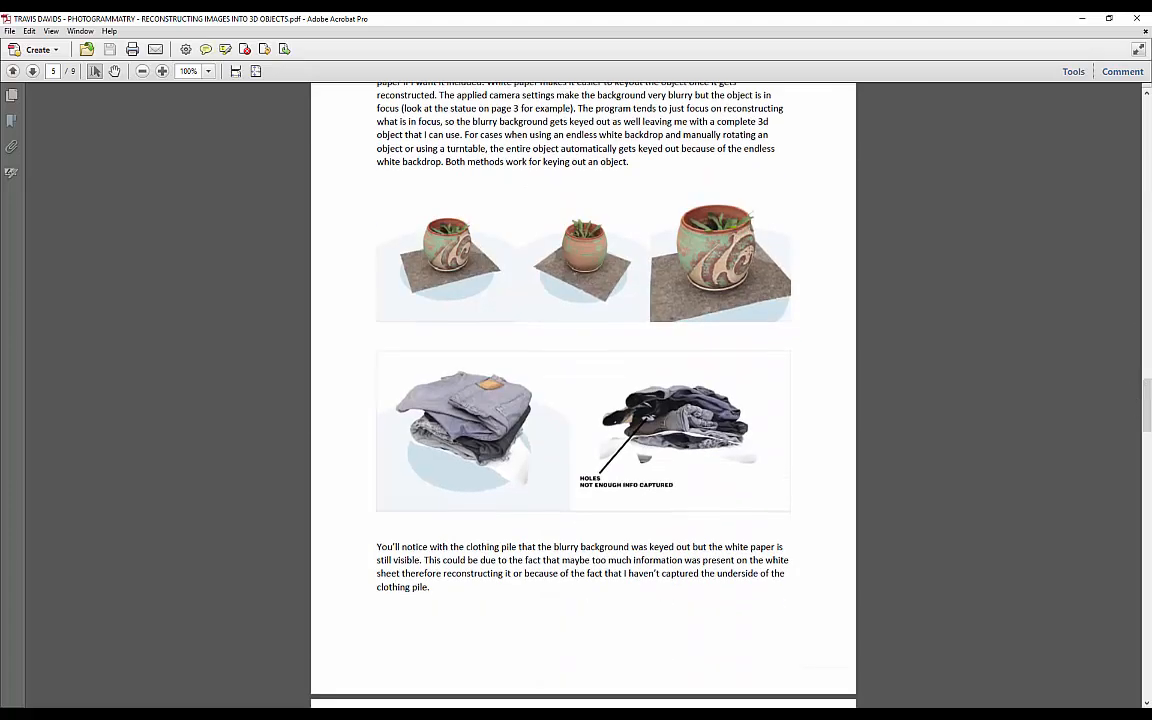
{"action": "scroll", "scroll_direction": "down", "scroll_amount": 3}
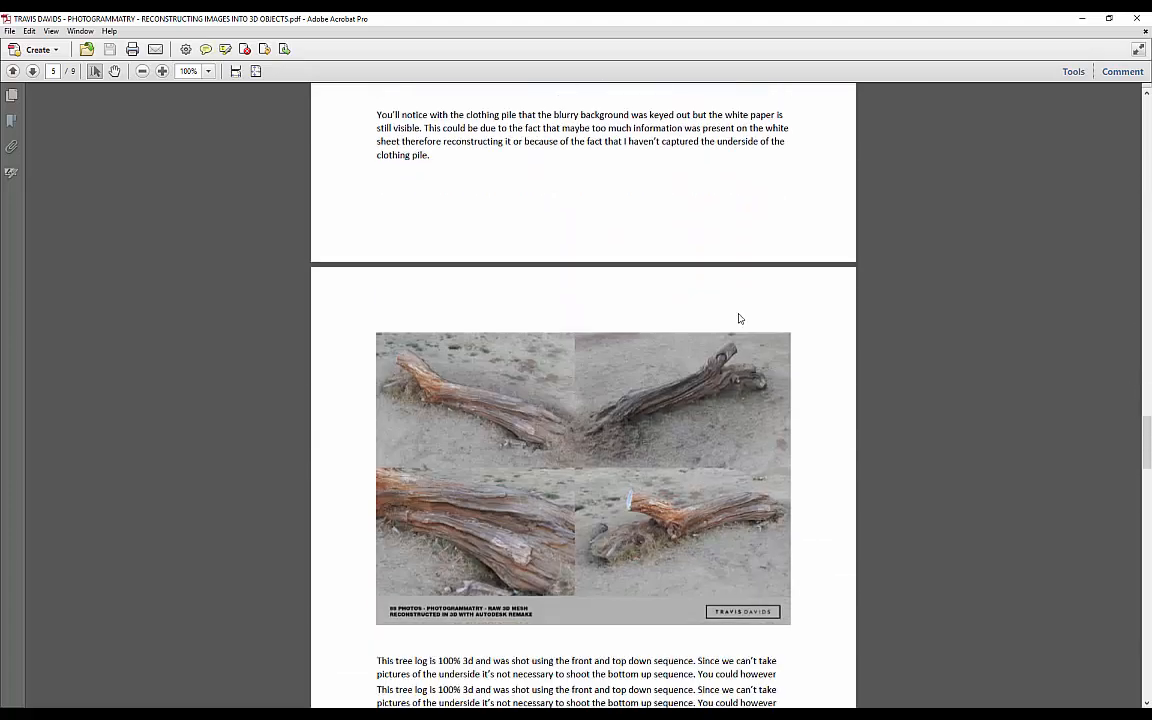
{"action": "scroll", "scroll_direction": "down", "scroll_amount": 3}
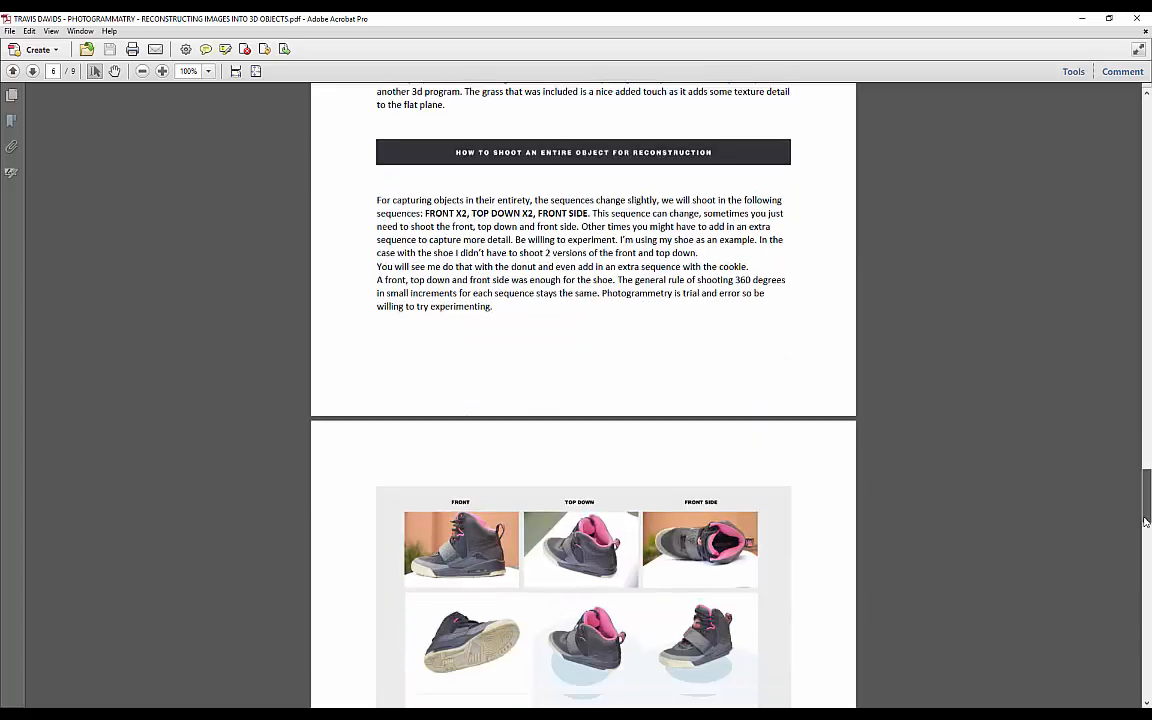
{"action": "scroll", "scroll_direction": "down", "scroll_amount": 3}
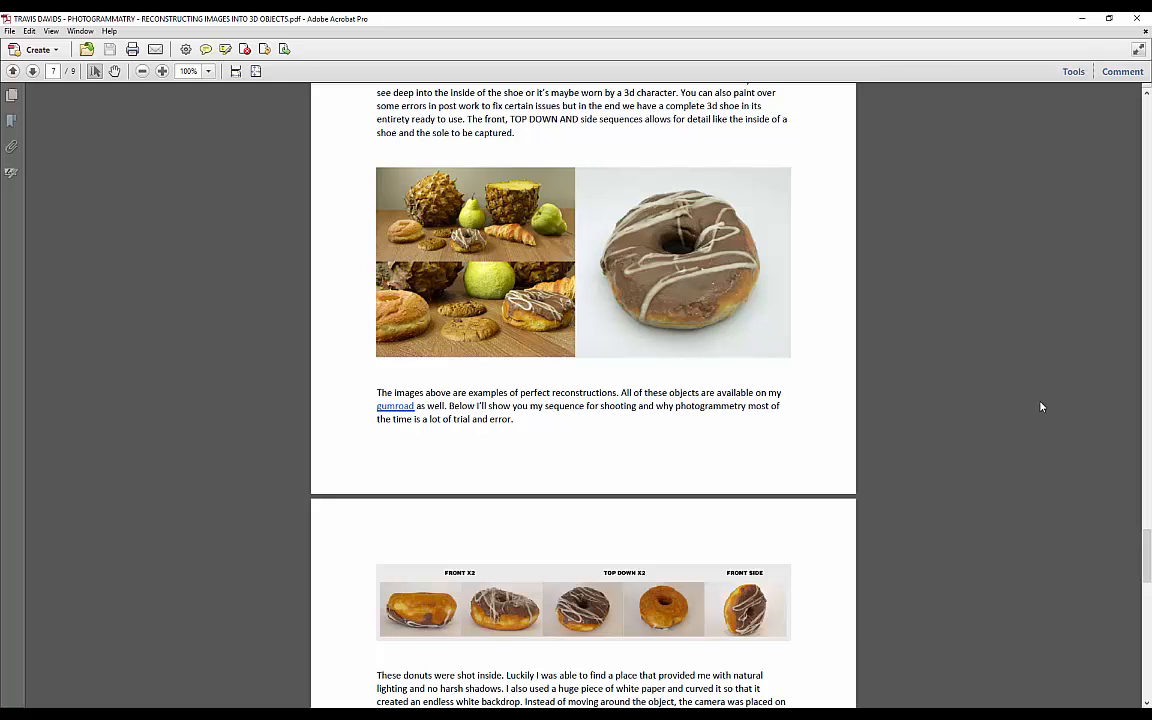
{"action": "mouse_move", "coordinate": [1062, 414]}
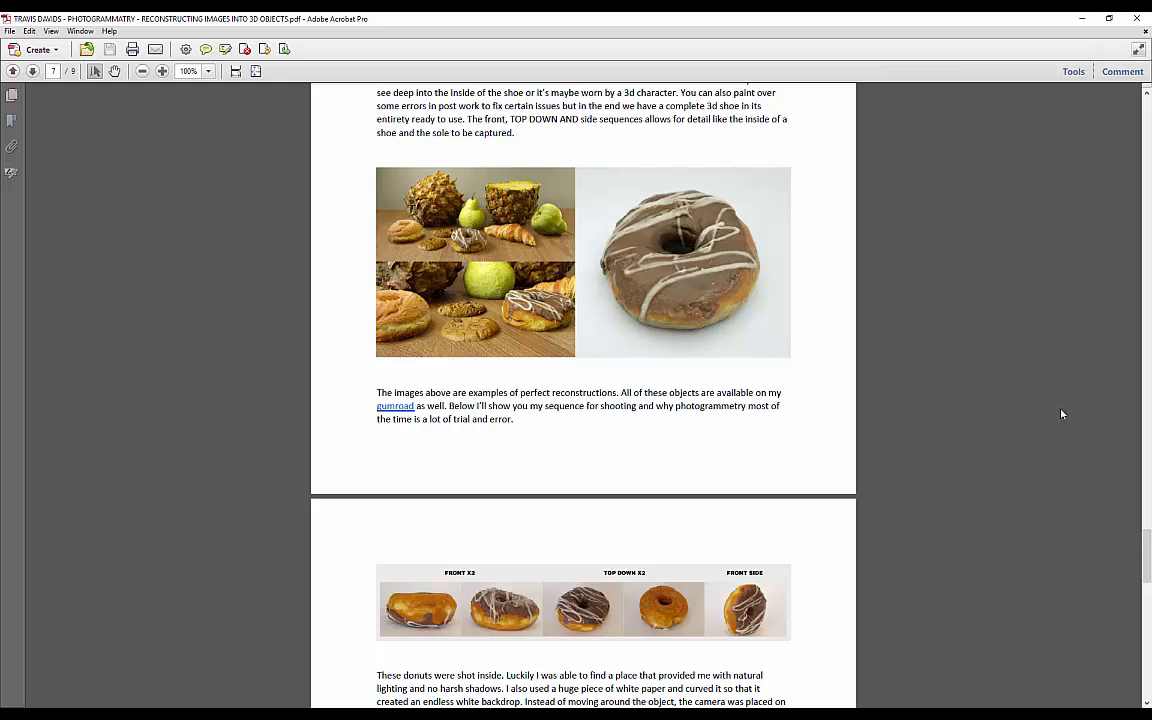